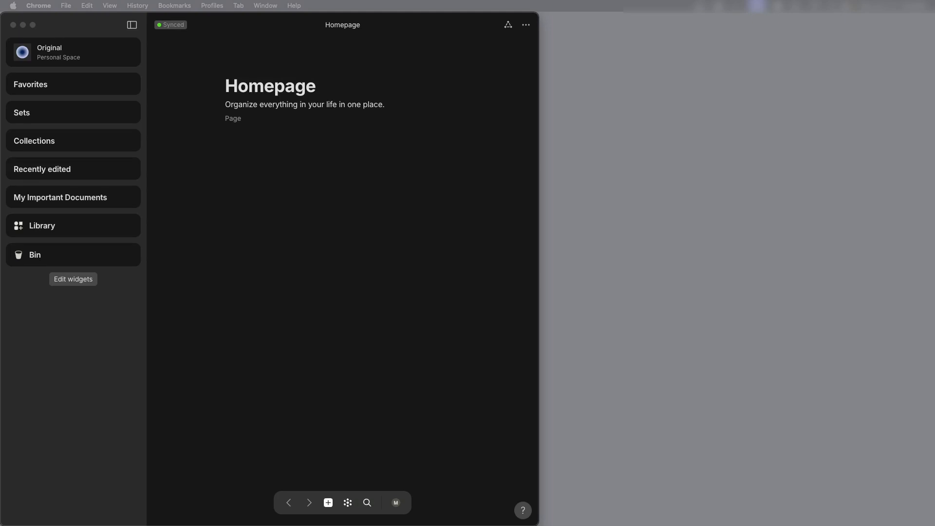
pyautogui.moveTo(554, 499)
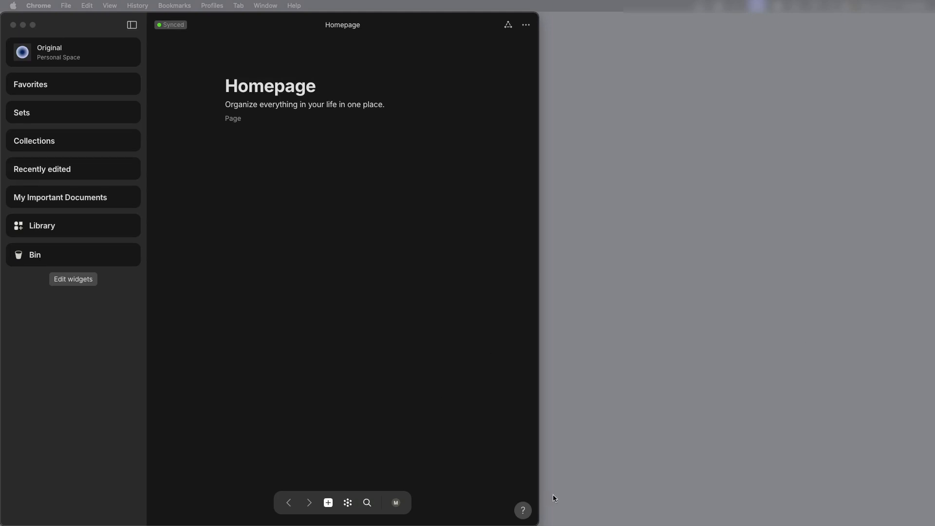
# Show Anytype's help menu with What's New, shortcuts and community links.
pyautogui.click(523, 511)
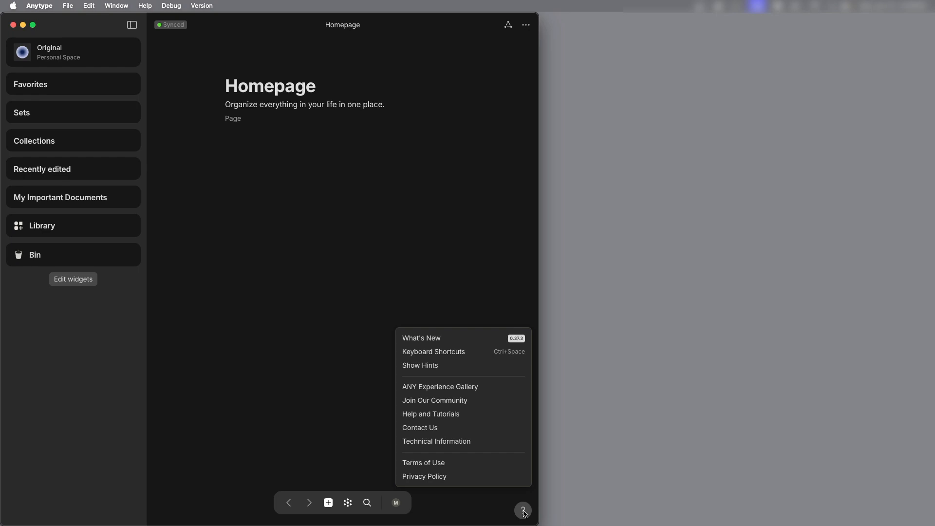
pyautogui.moveTo(455, 396)
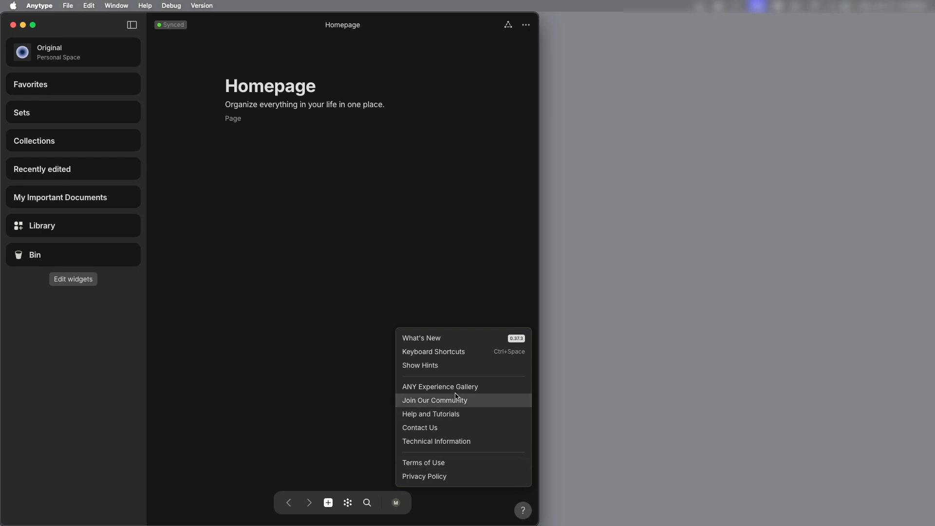
# Go to the ANY Experience Gallery and scroll down to the Movie Database card.
pyautogui.click(441, 387)
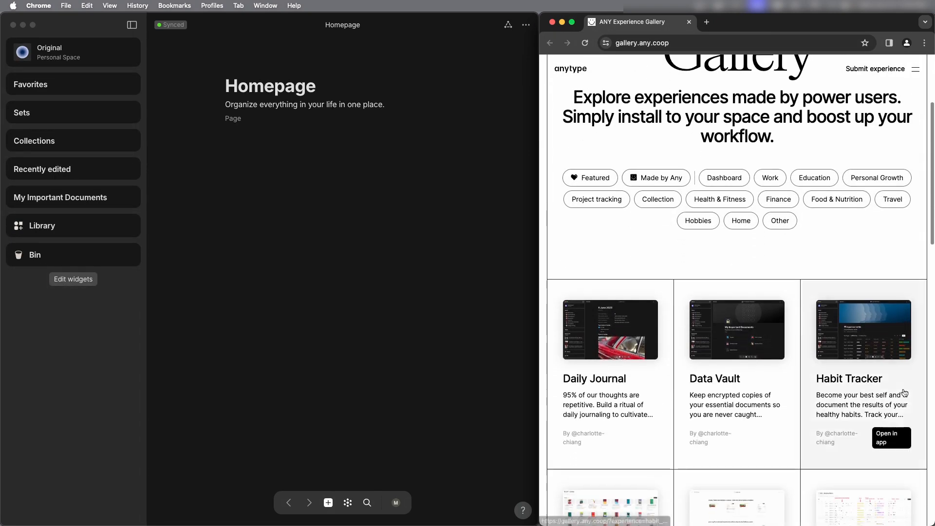
pyautogui.scroll(-3)
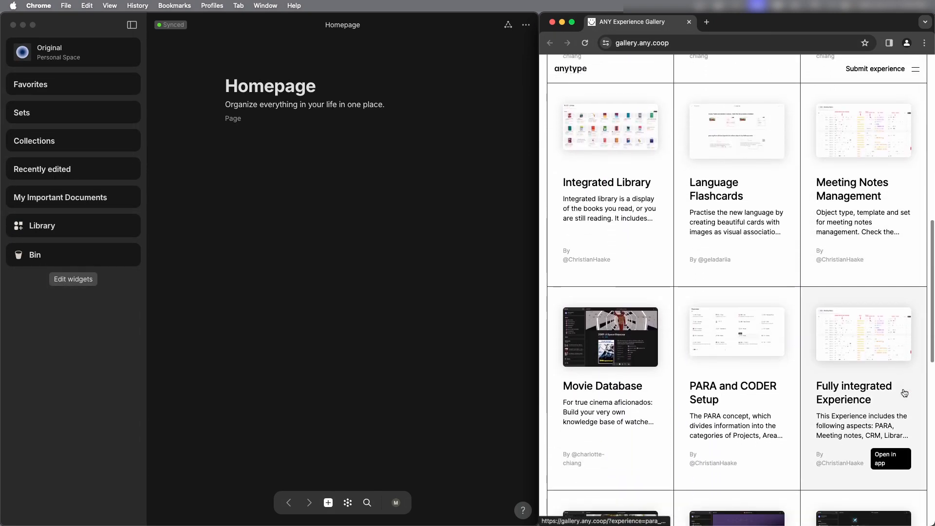
pyautogui.scroll(-3)
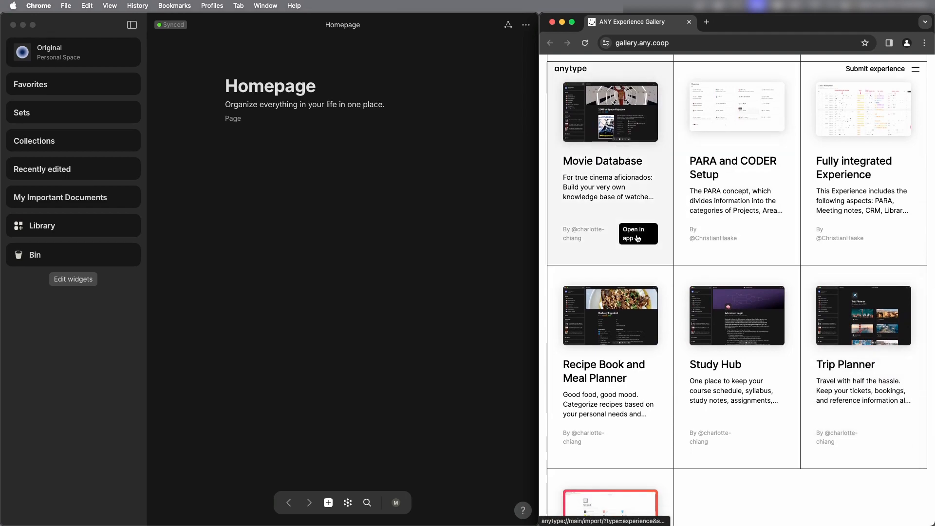
# Install Movie Database into its own Anytype space and close the gallery browser.
pyautogui.click(637, 234)
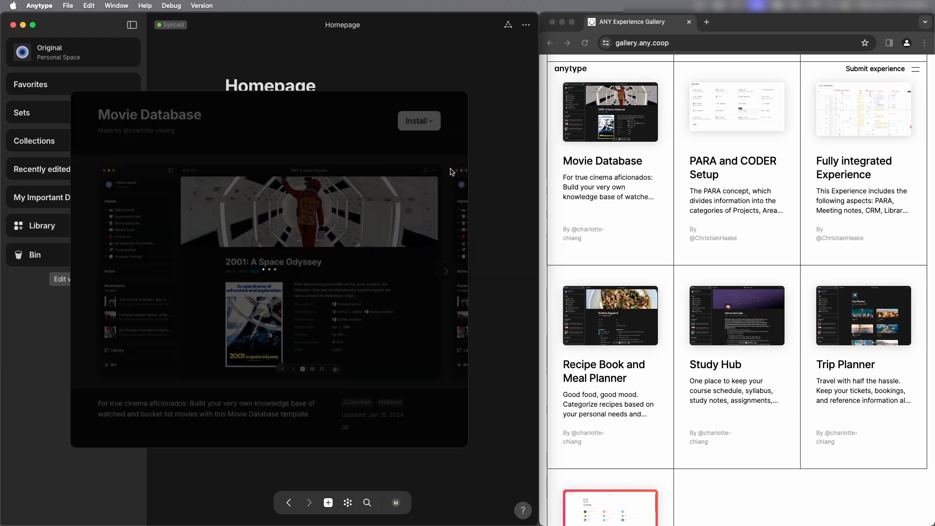
pyautogui.click(419, 121)
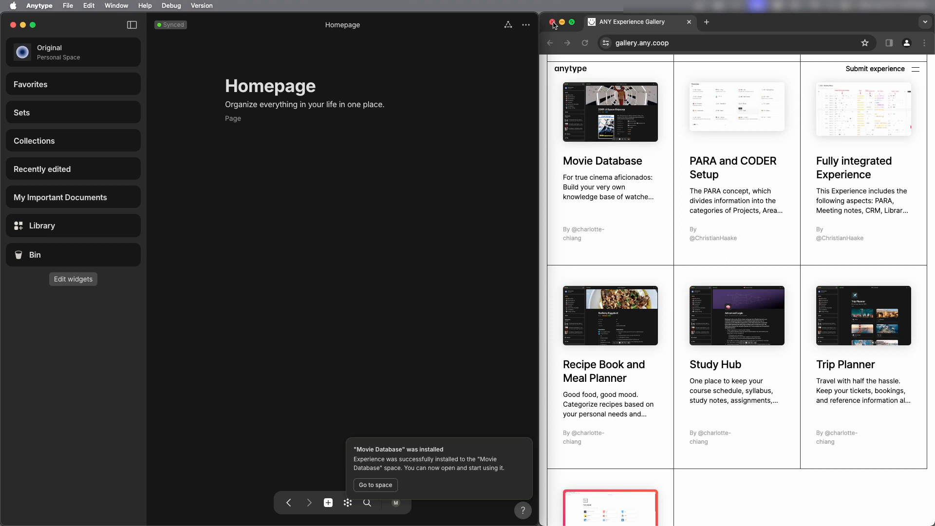
pyautogui.click(552, 22)
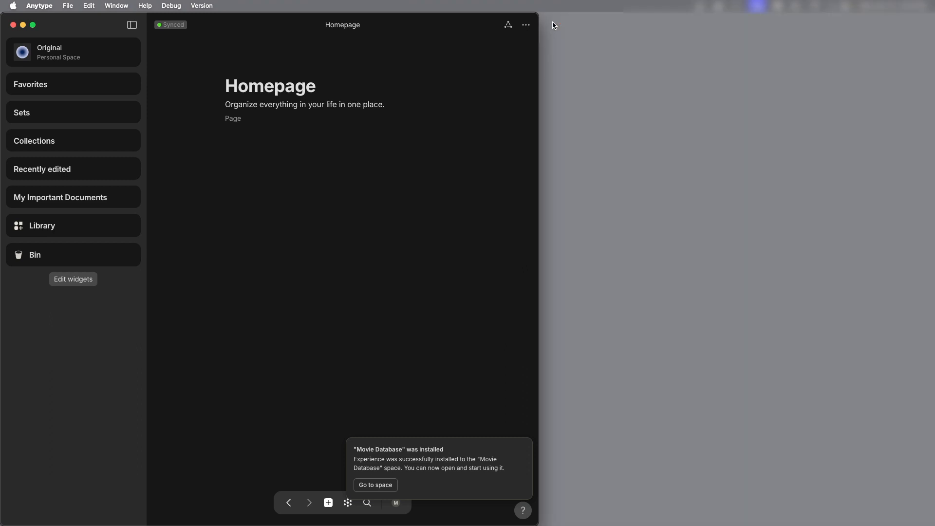
pyautogui.moveTo(33, 27)
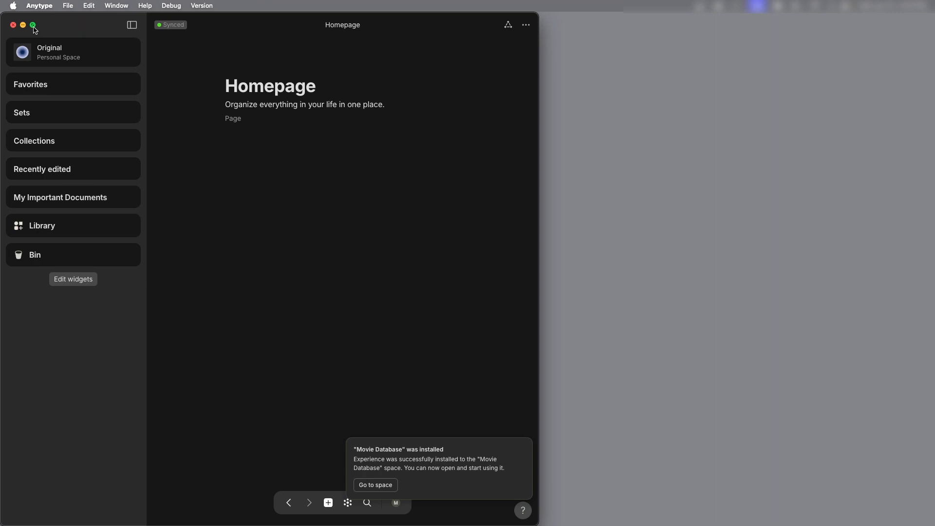
# Maximize Anytype, enter the Movie Database space and move its Homepage to the Bin.
pyautogui.click(32, 26)
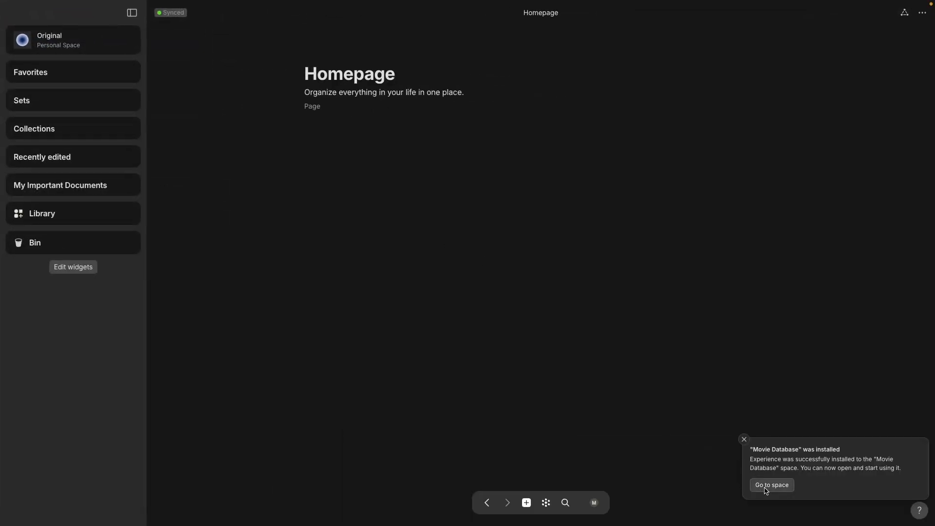
pyautogui.click(772, 485)
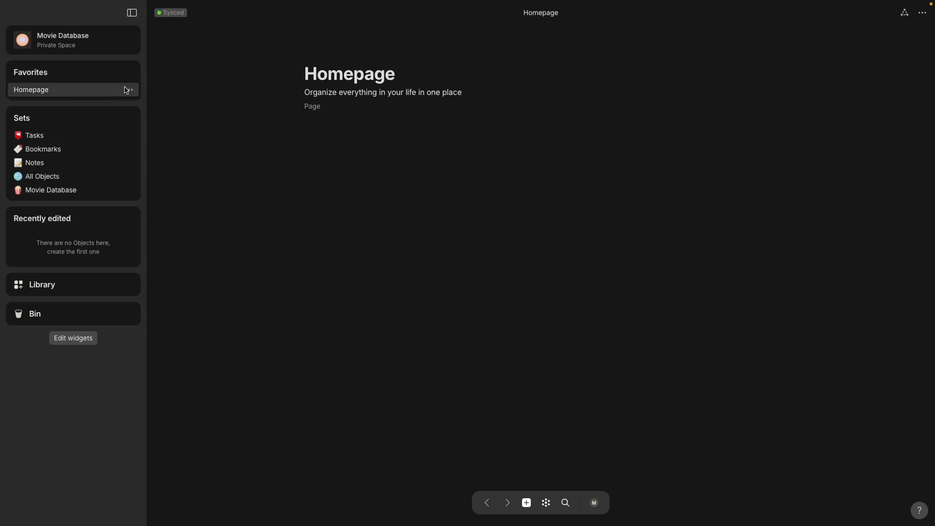
pyautogui.click(129, 89)
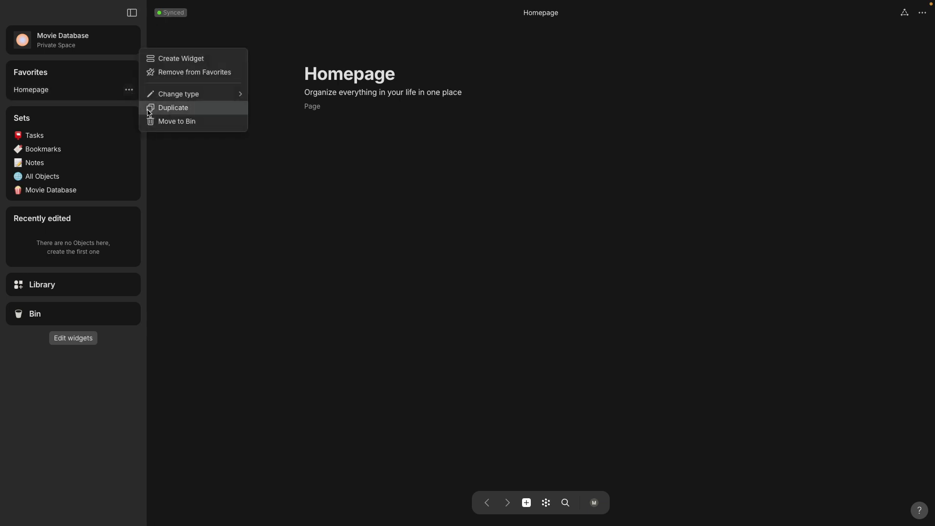
pyautogui.click(178, 121)
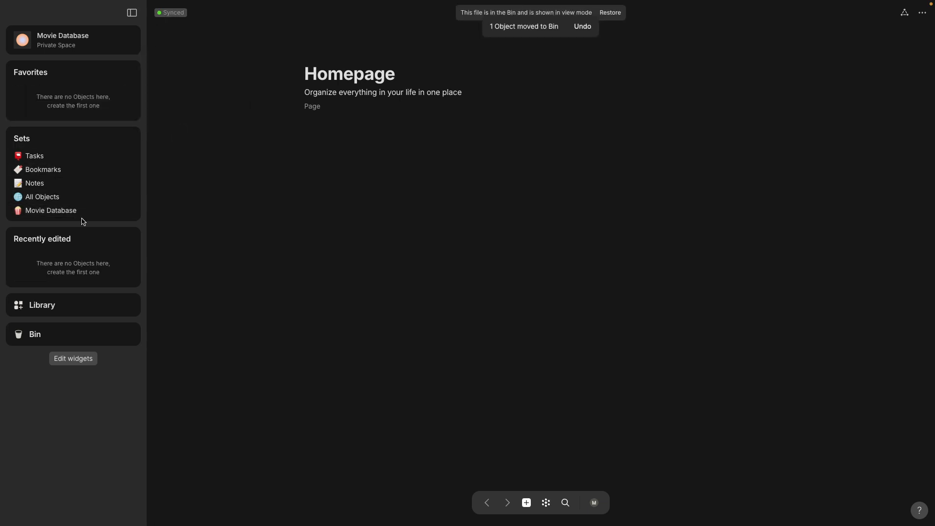
# Add the Movie Database set to Favorites and collapse the Sets widget.
pyautogui.click(50, 210)
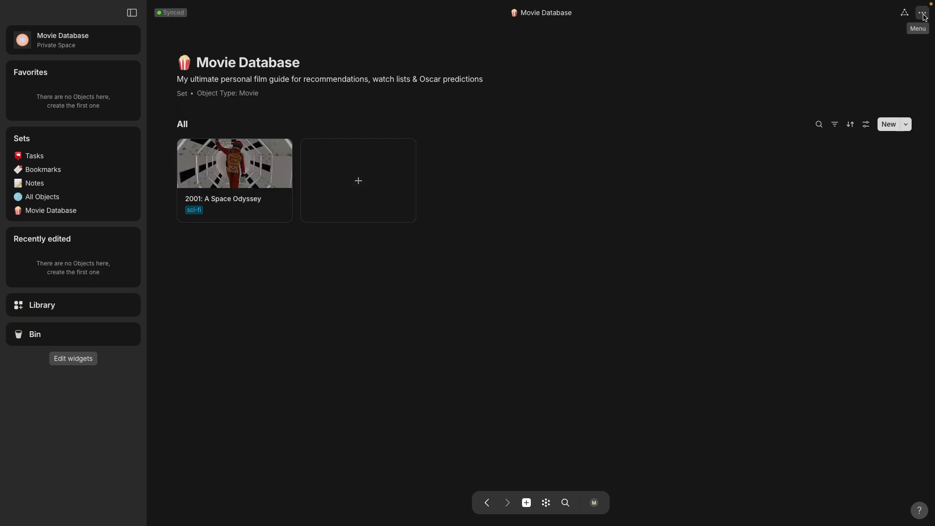
pyautogui.click(922, 12)
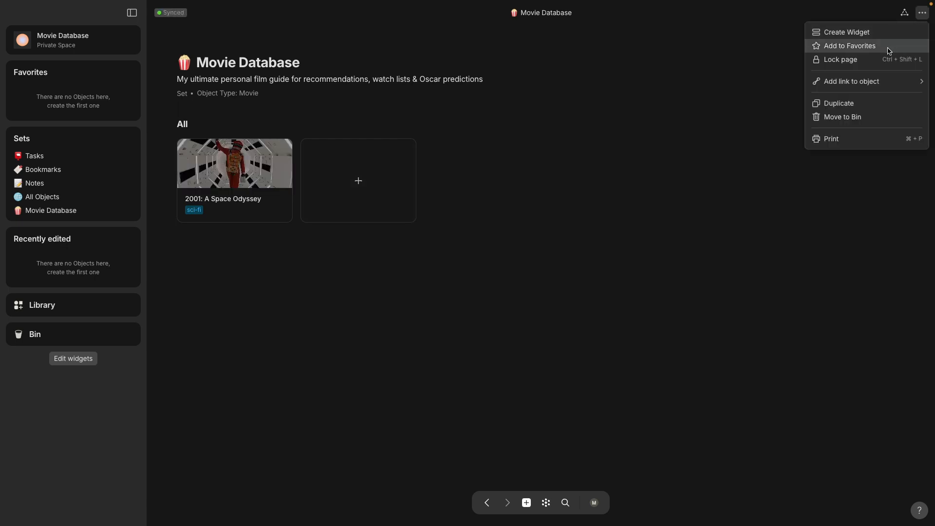
pyautogui.click(850, 45)
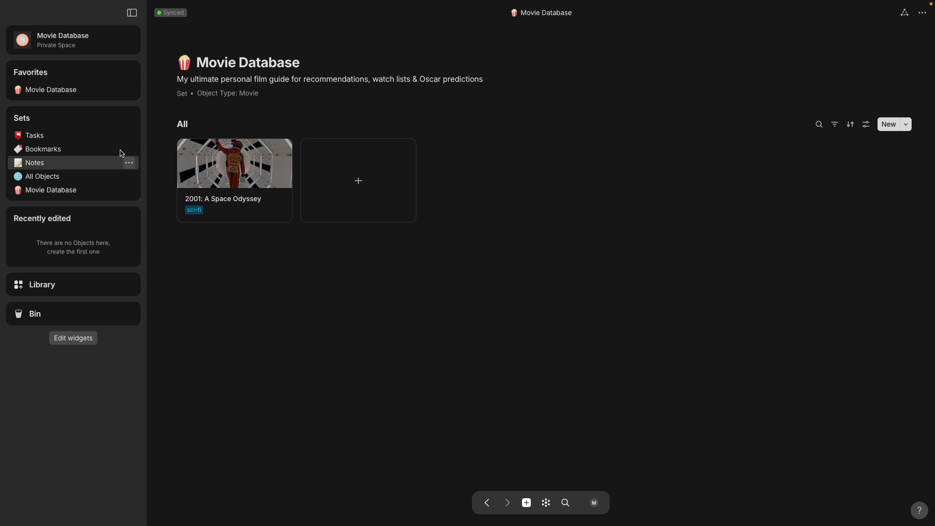
pyautogui.click(131, 118)
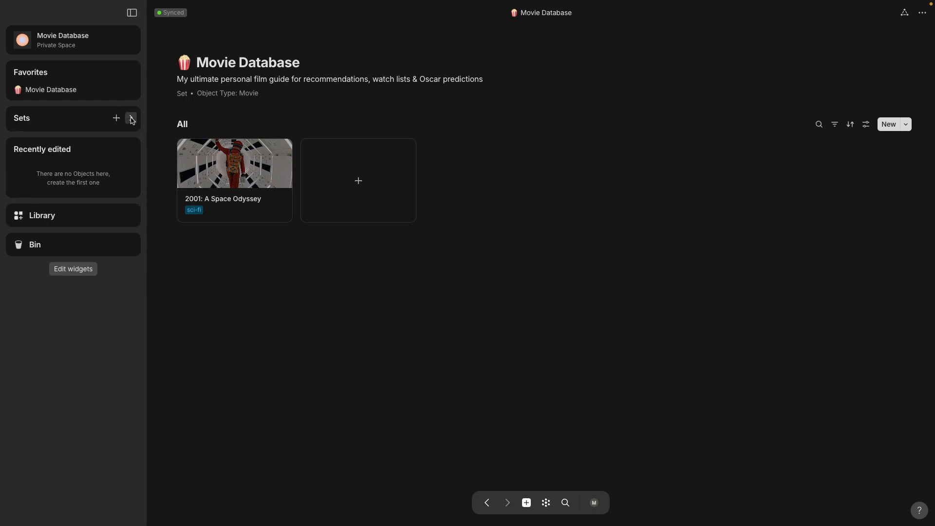
# Collapse Recently edited and view 2001: A Space Odyssey as a full page.
pyautogui.click(131, 118)
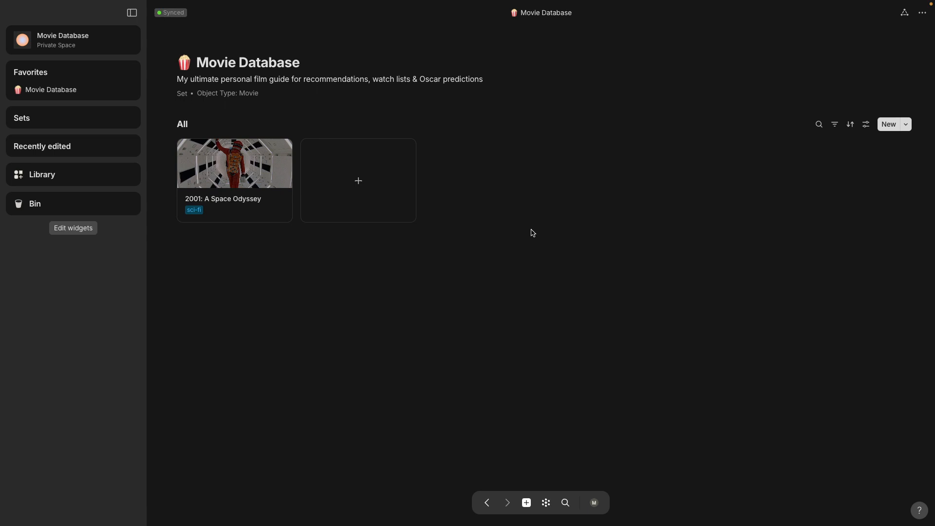
pyautogui.moveTo(531, 232)
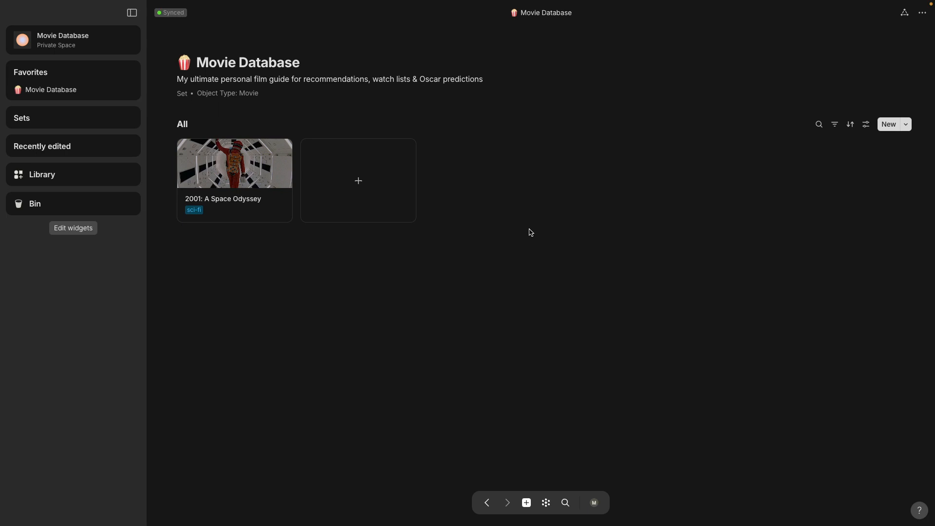
pyautogui.moveTo(222, 100)
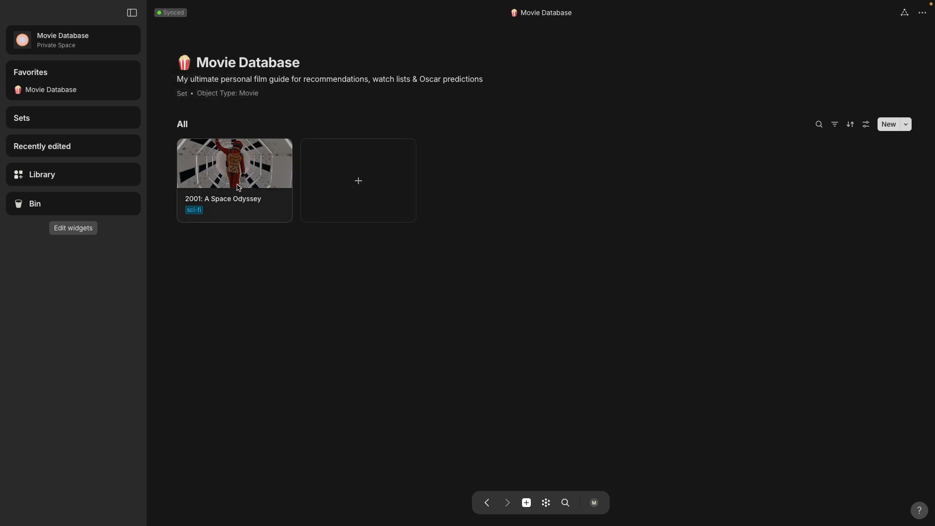
pyautogui.click(234, 164)
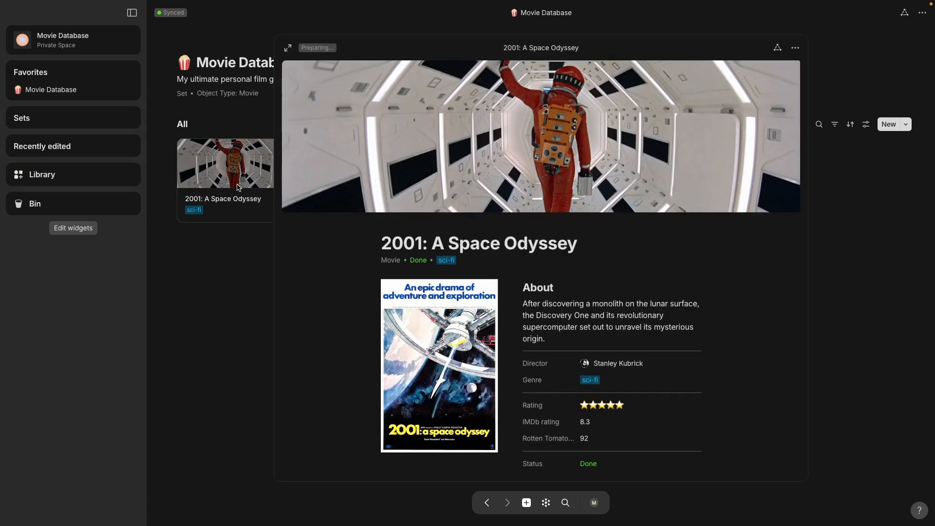
pyautogui.moveTo(294, 292)
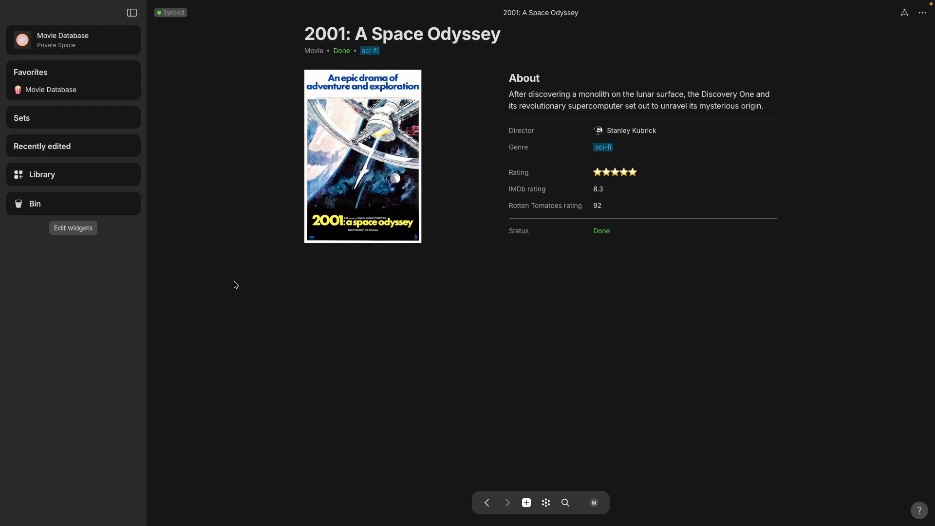
pyautogui.moveTo(495, 319)
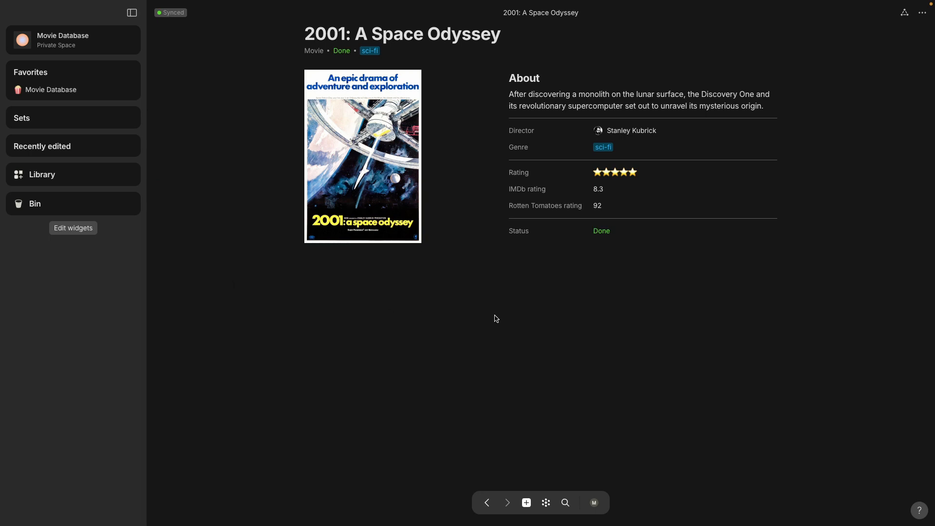
pyautogui.moveTo(513, 319)
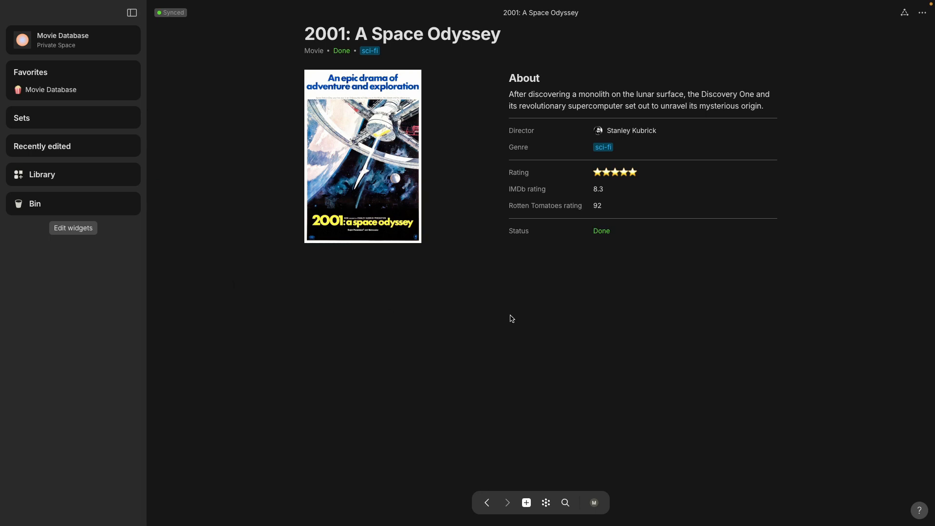
pyautogui.moveTo(670, 290)
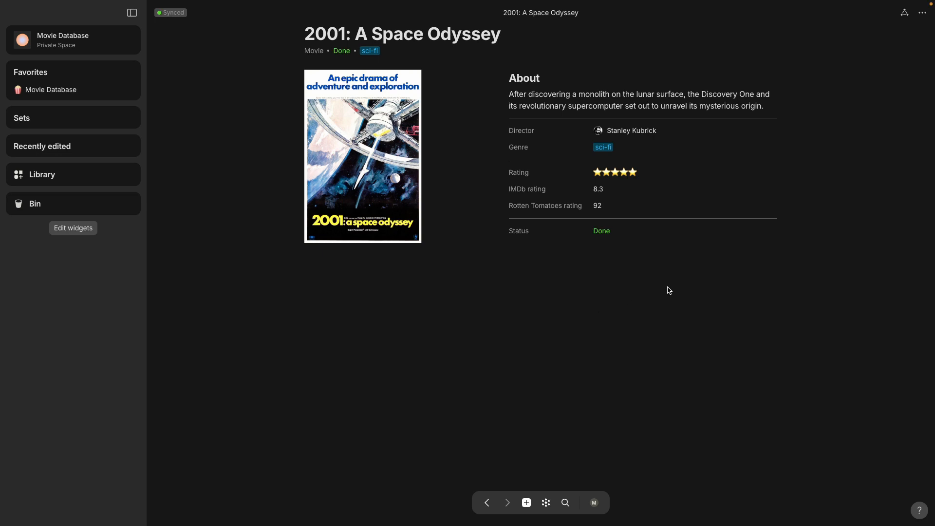
pyautogui.moveTo(876, 21)
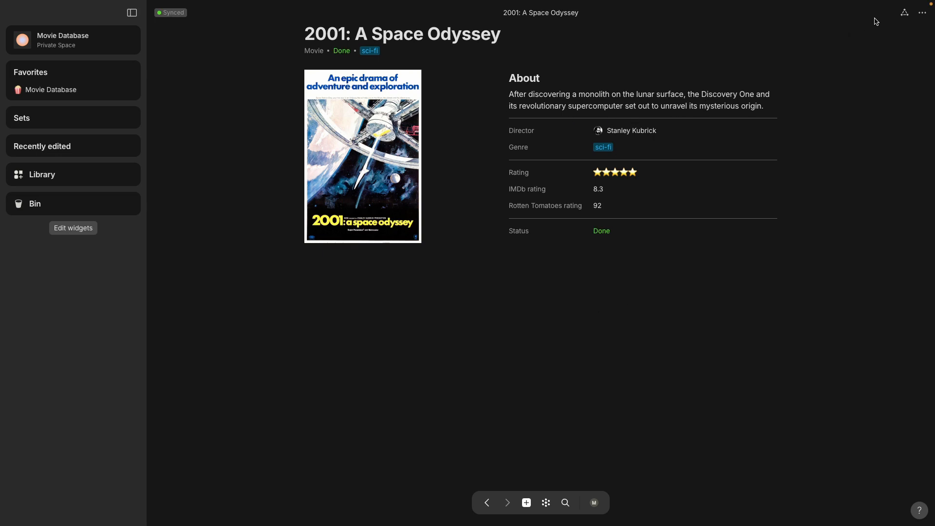
pyautogui.moveTo(904, 14)
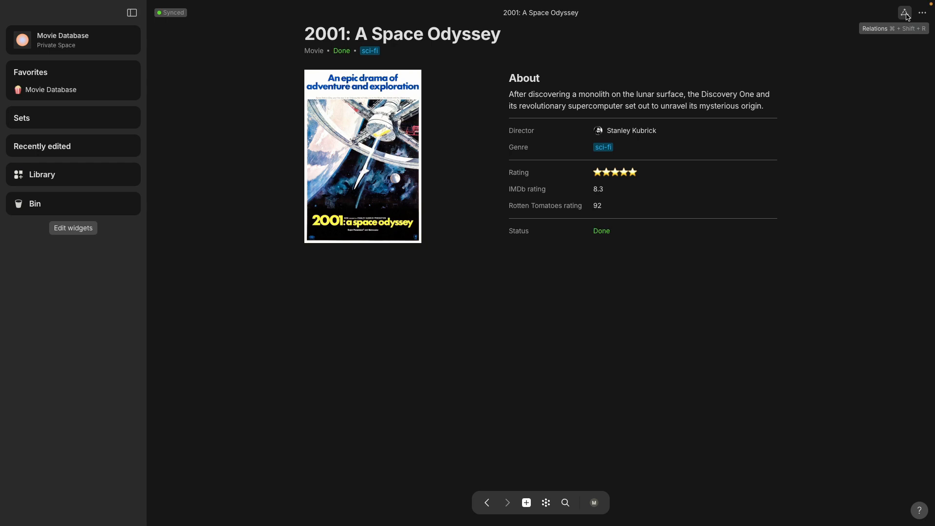
pyautogui.click(904, 12)
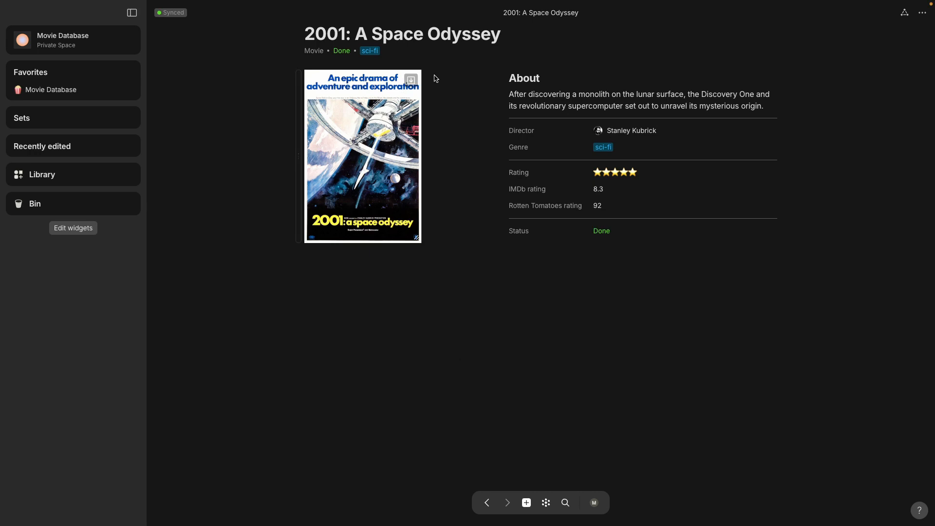
pyautogui.moveTo(298, 82)
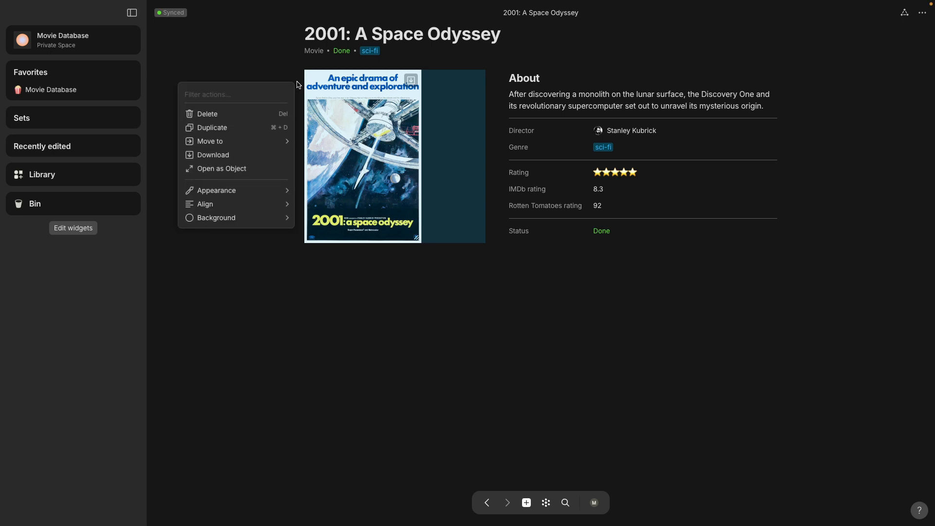
pyautogui.moveTo(255, 171)
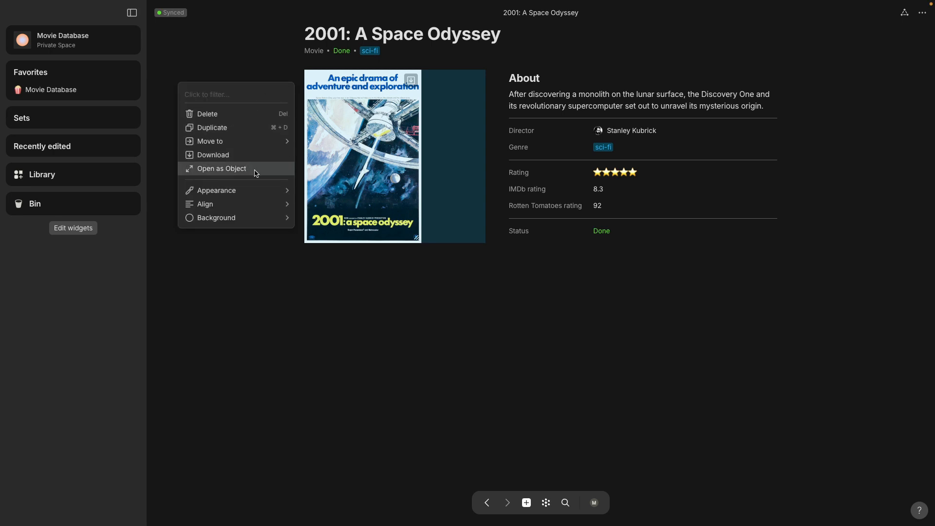
pyautogui.click(222, 168)
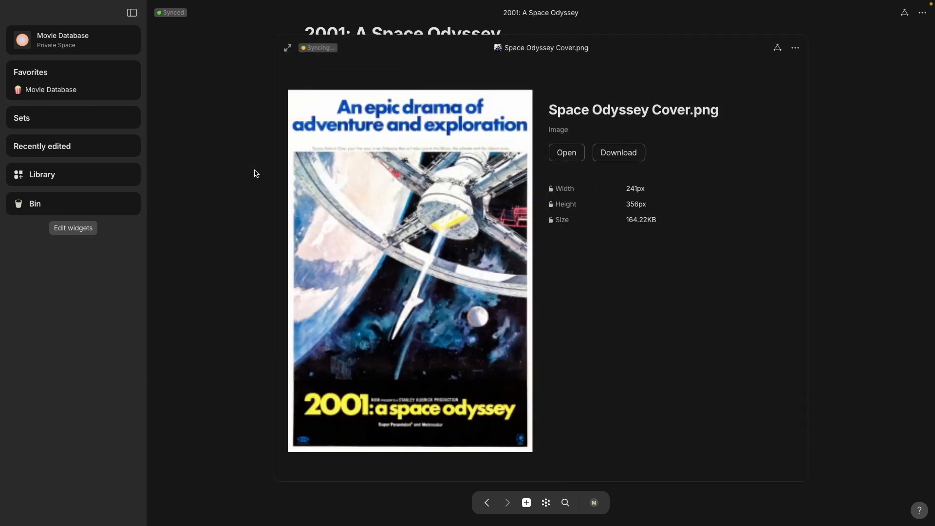
pyautogui.moveTo(233, 168)
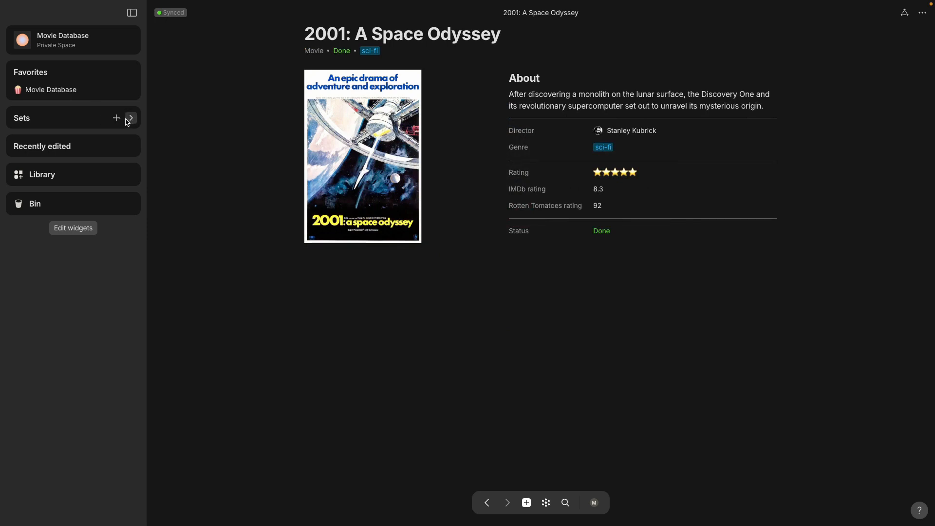
# Check the Media view of All Objects and the filters it uses.
pyautogui.click(130, 118)
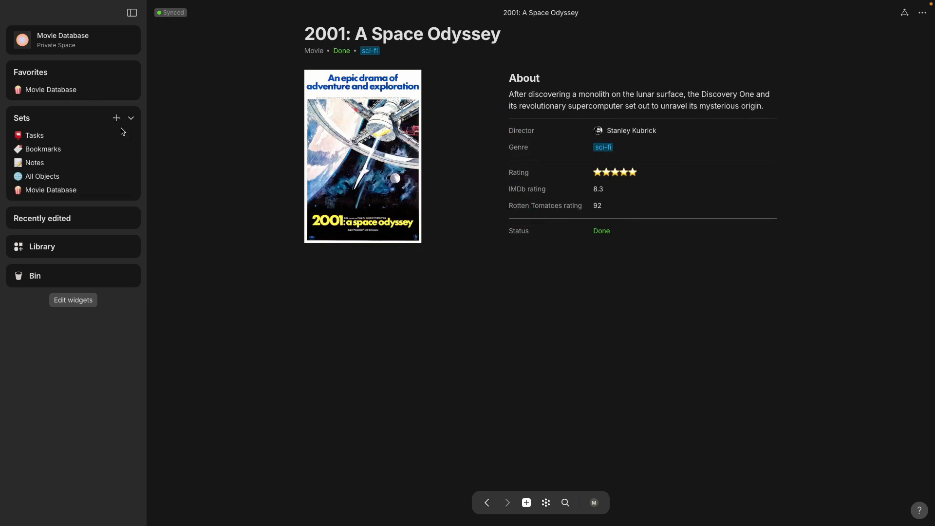
pyautogui.click(43, 177)
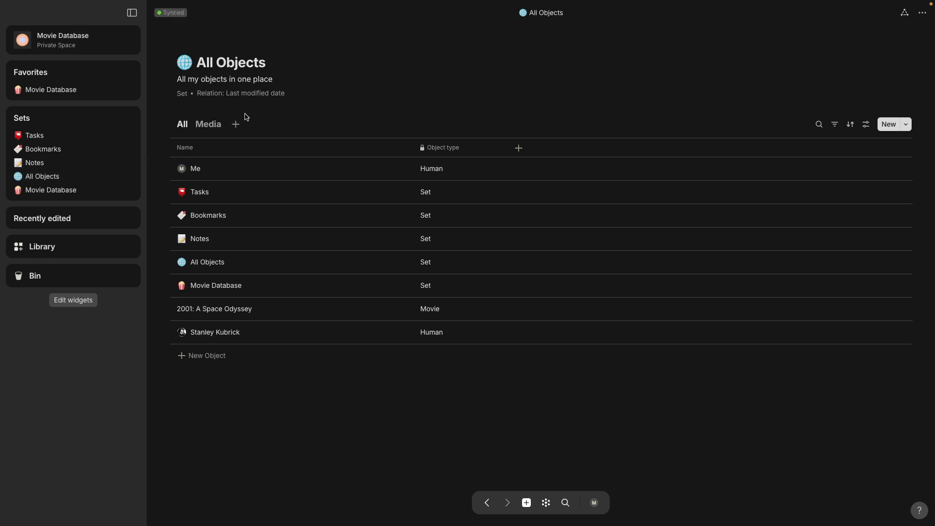
pyautogui.moveTo(209, 131)
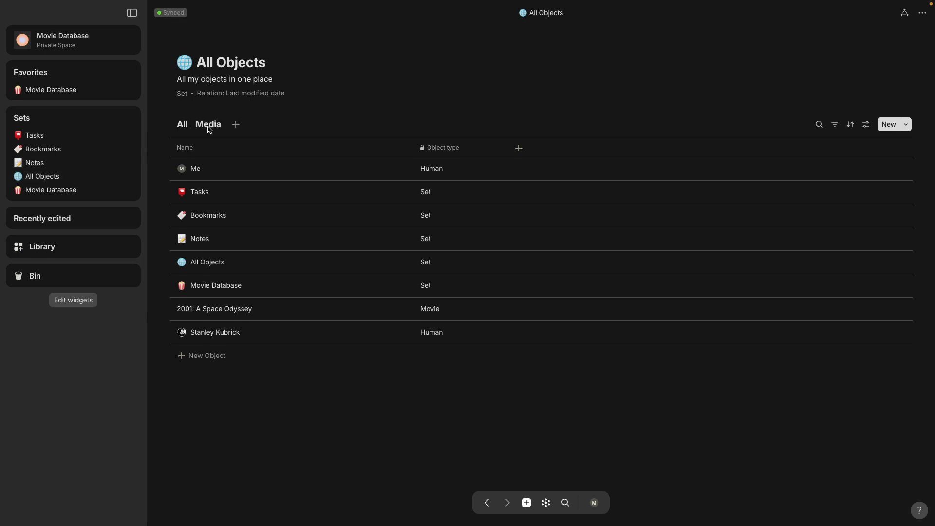
pyautogui.click(208, 125)
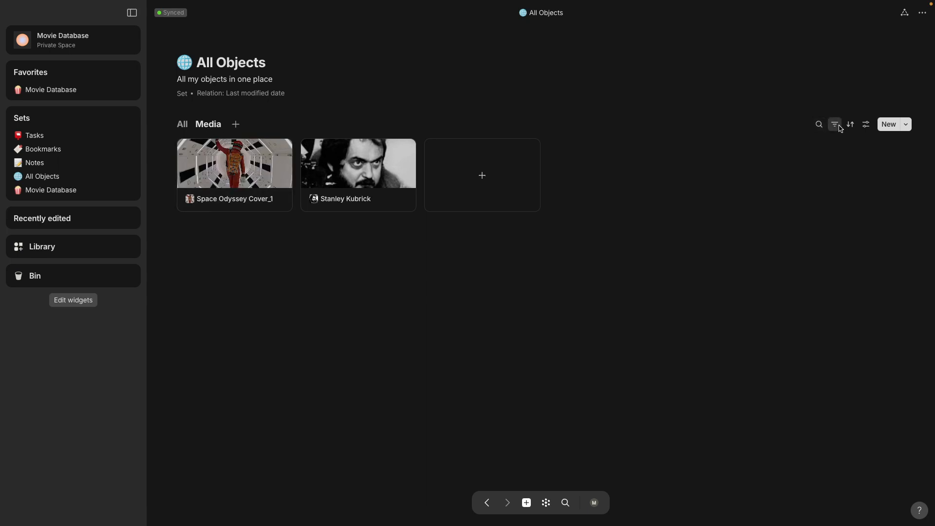
pyautogui.click(834, 125)
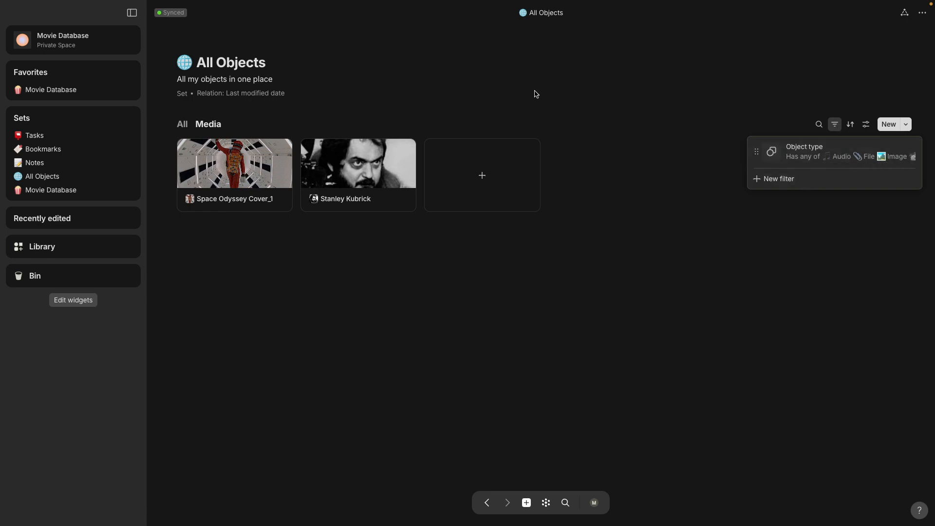
pyautogui.click(564, 192)
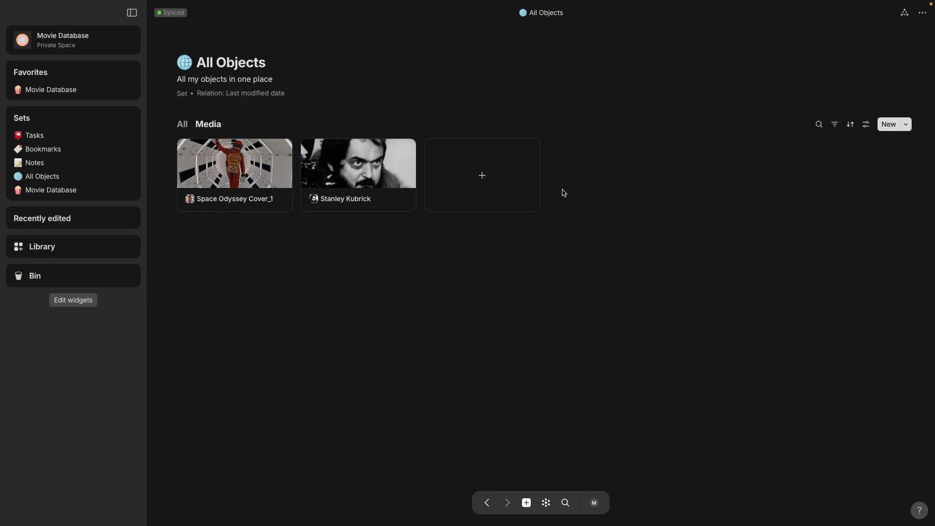
# Switch to the Movie Database set.
pyautogui.click(183, 125)
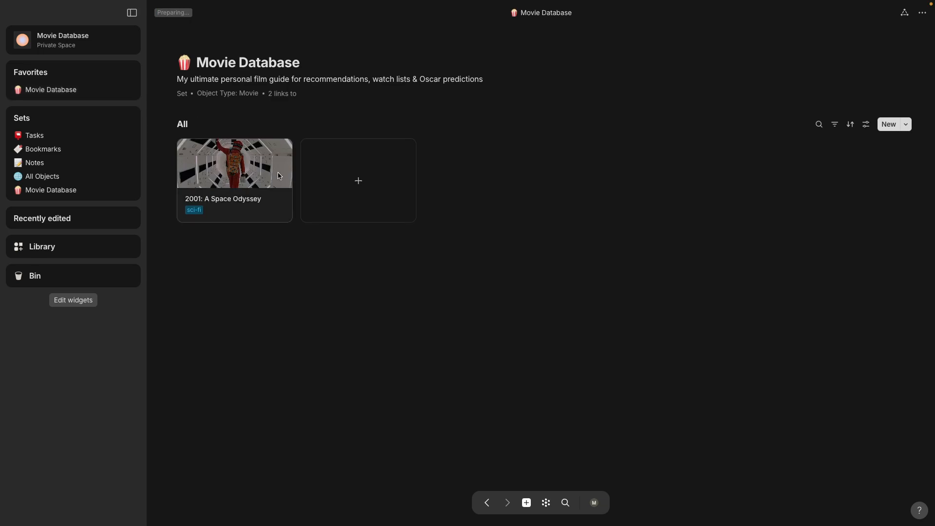
# Add a new movie, then edit a Movie template and retitle it 'Movie template 1'.
pyautogui.click(358, 182)
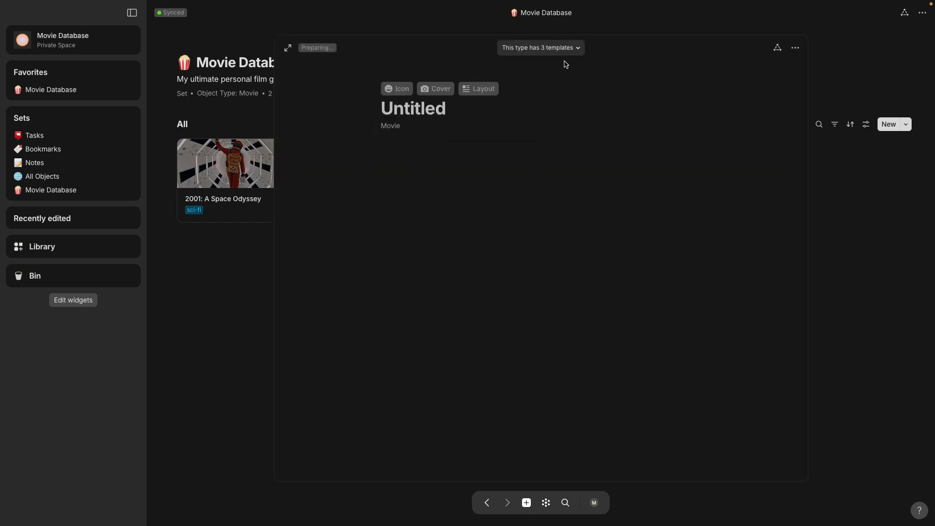
pyautogui.click(541, 48)
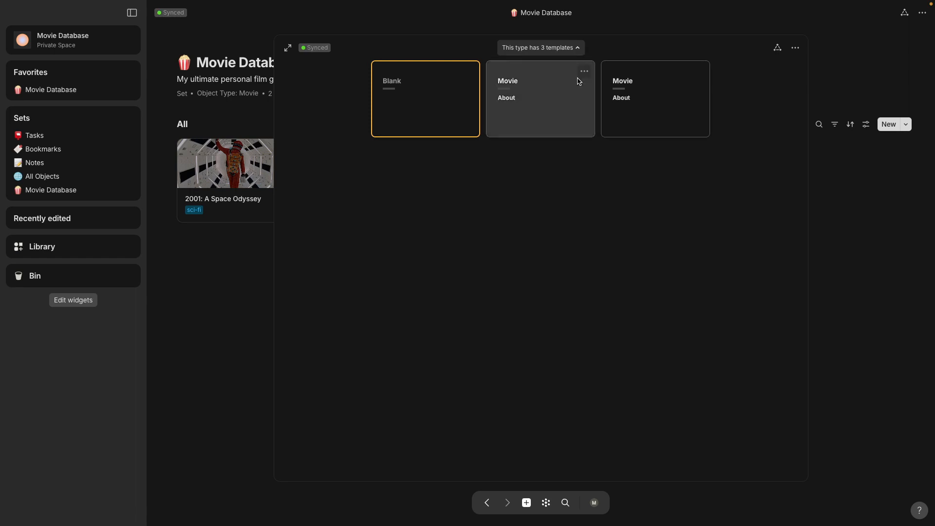
pyautogui.click(584, 71)
pyautogui.write('Movie tem')
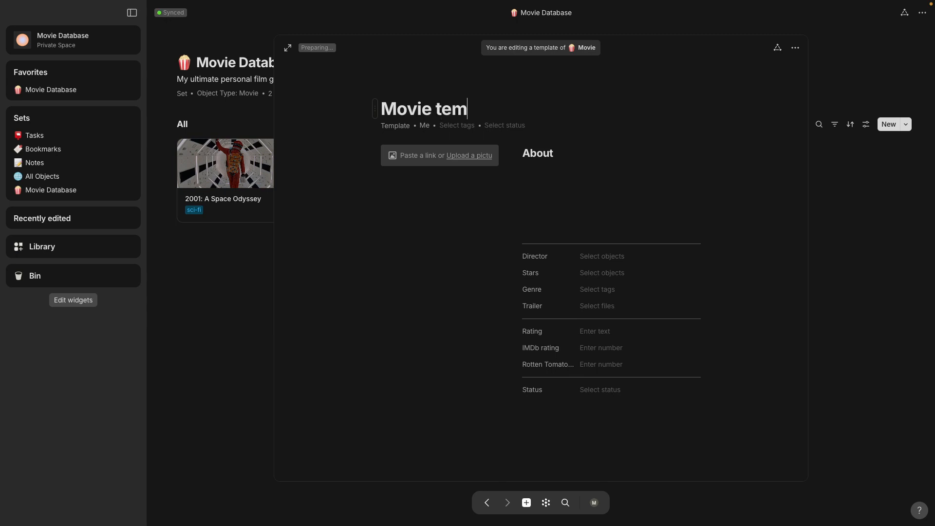
pyautogui.write('plate 1')
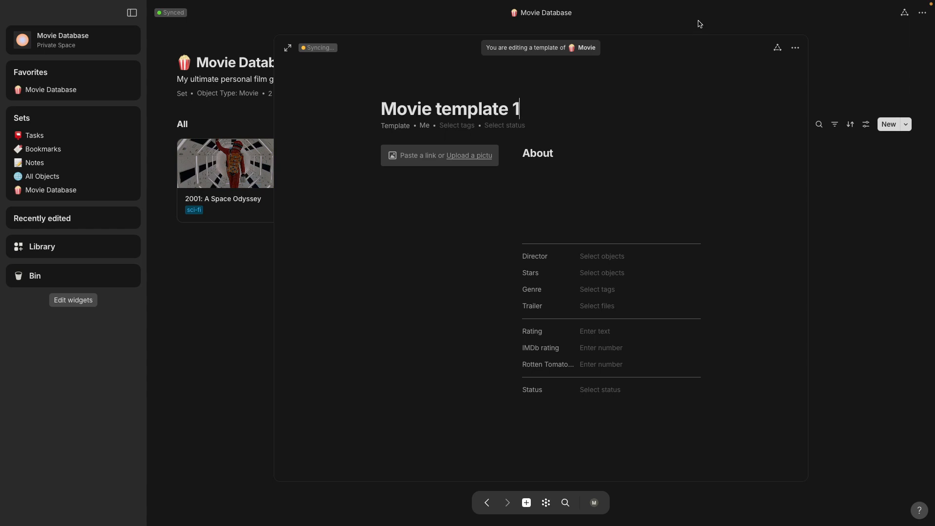
pyautogui.moveTo(693, 23)
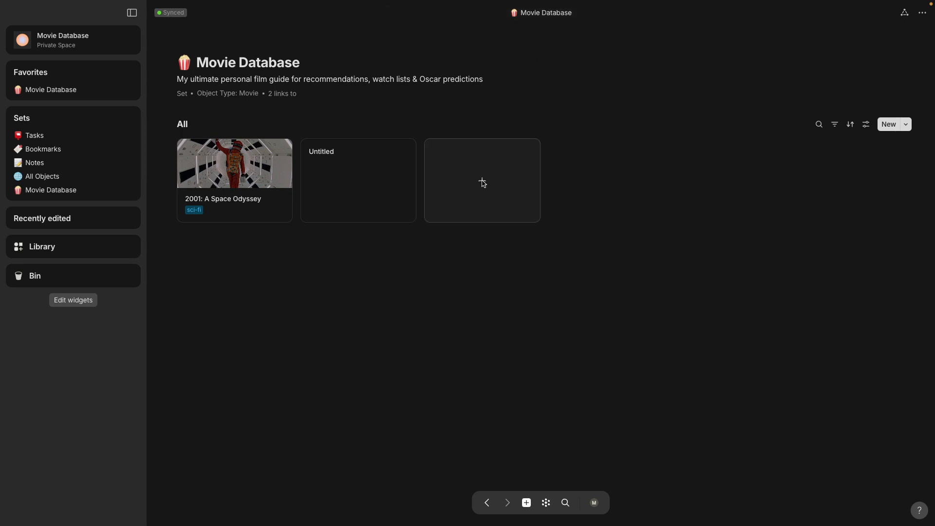
# Add another untitled movie, then move the plain Movie template to the Bin.
pyautogui.click(482, 182)
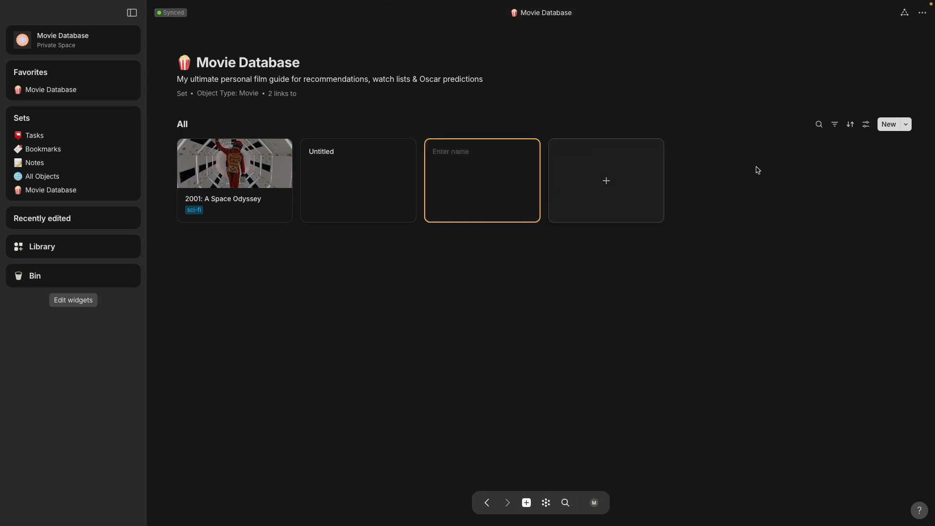
pyautogui.click(606, 181)
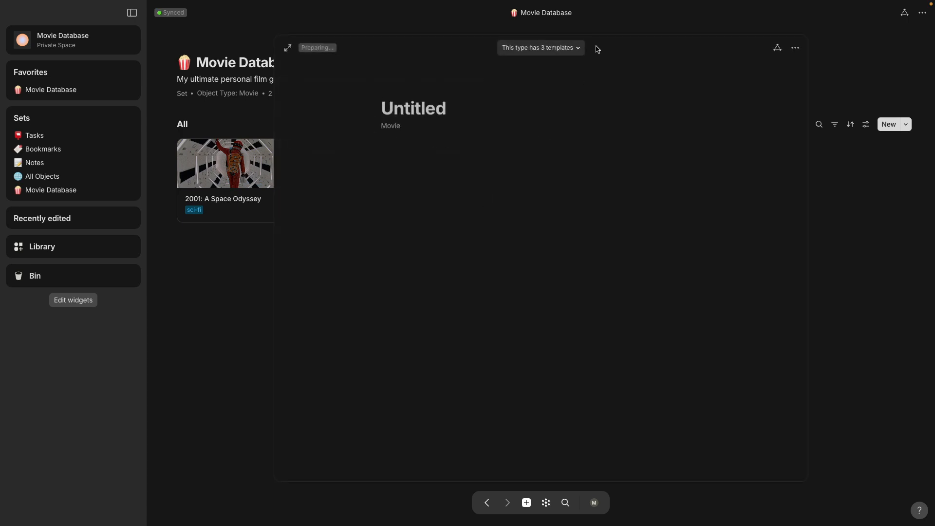
pyautogui.click(541, 47)
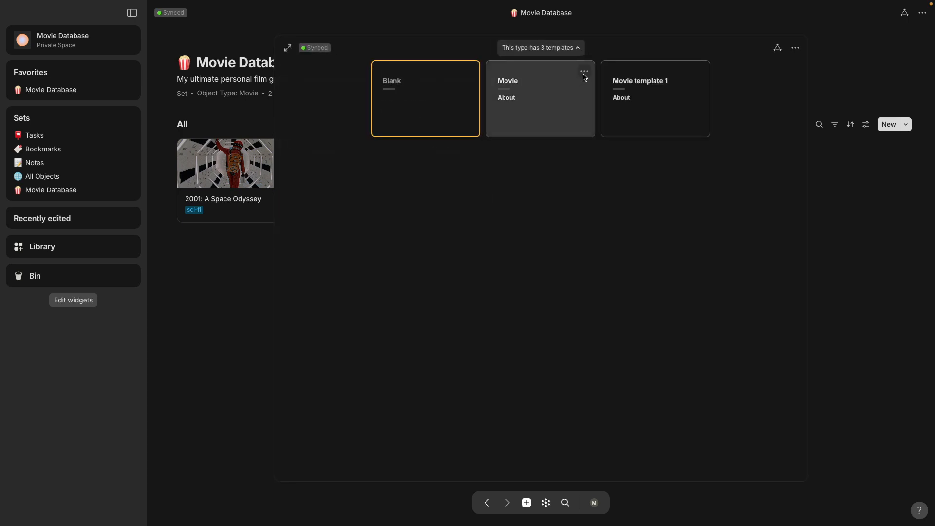
pyautogui.click(541, 97)
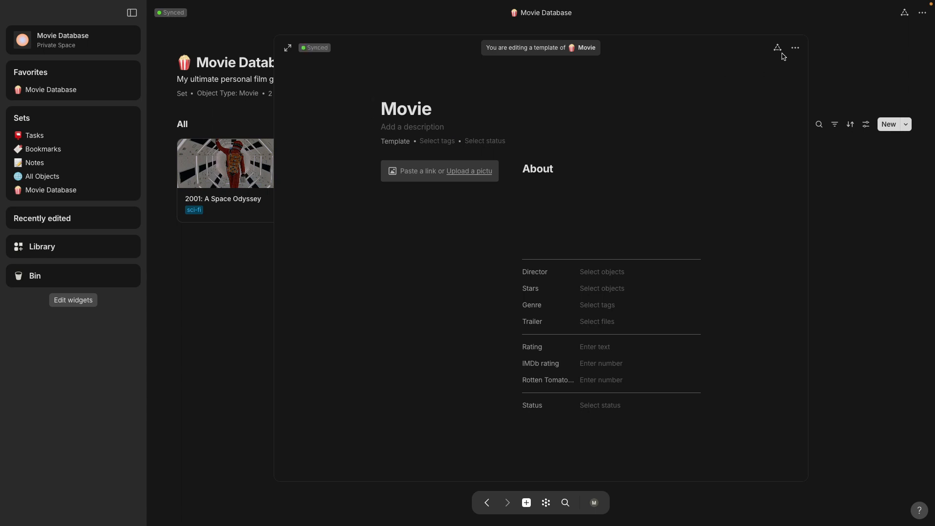
pyautogui.moveTo(795, 48)
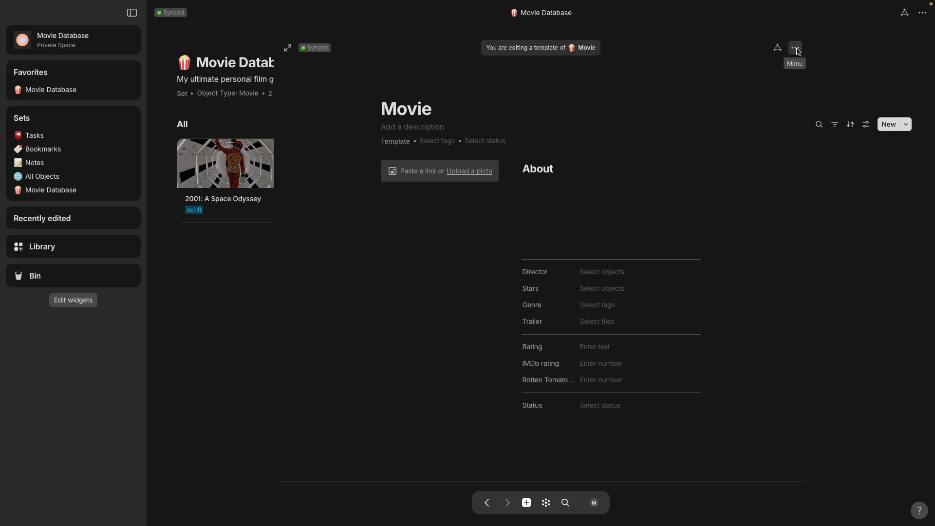
pyautogui.click(795, 47)
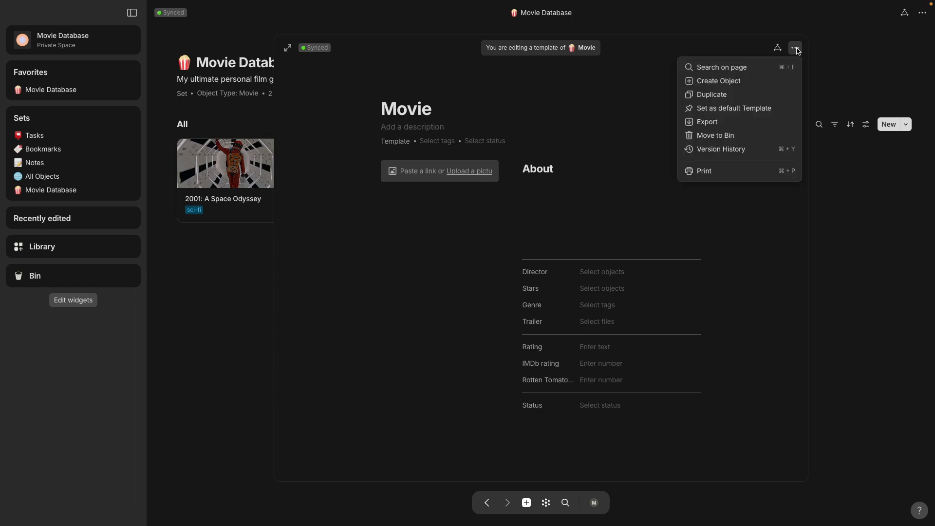
pyautogui.click(715, 136)
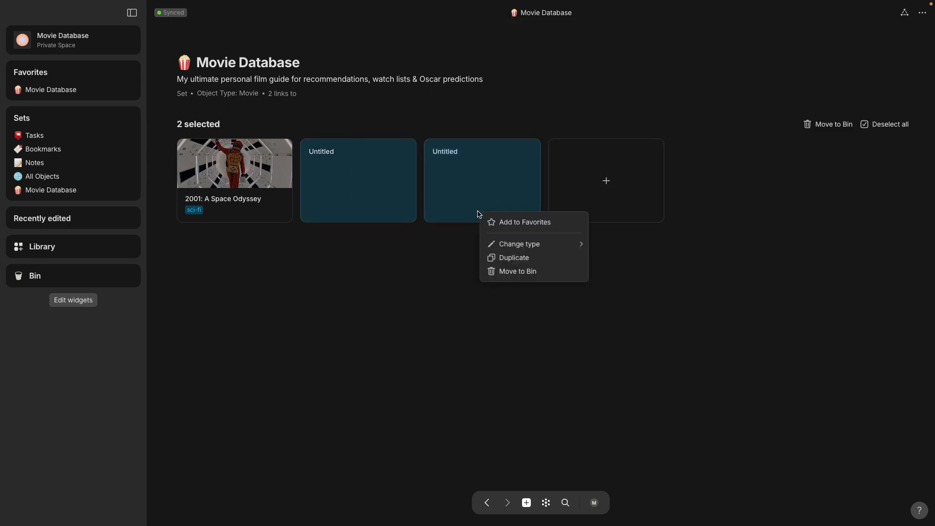
# Bin the two untitled movies and create one entry from Movie template 1.
pyautogui.click(518, 271)
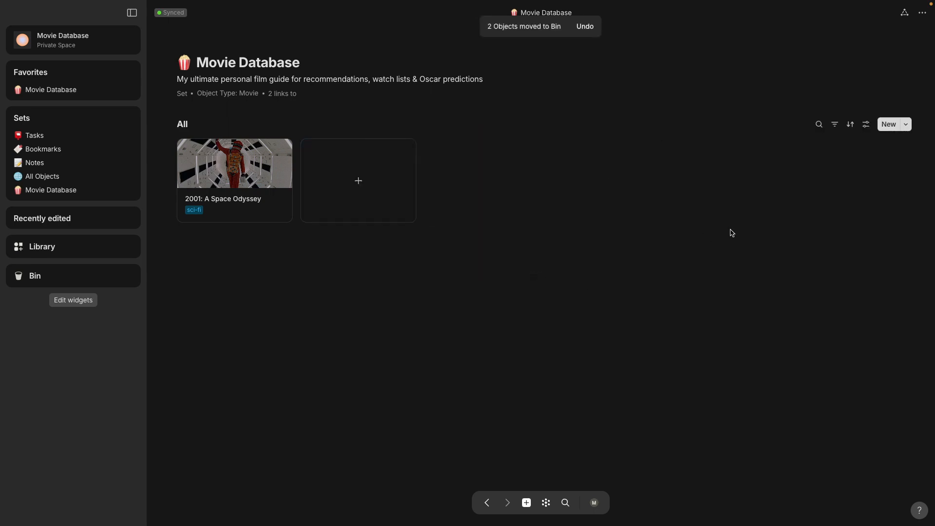
pyautogui.click(908, 124)
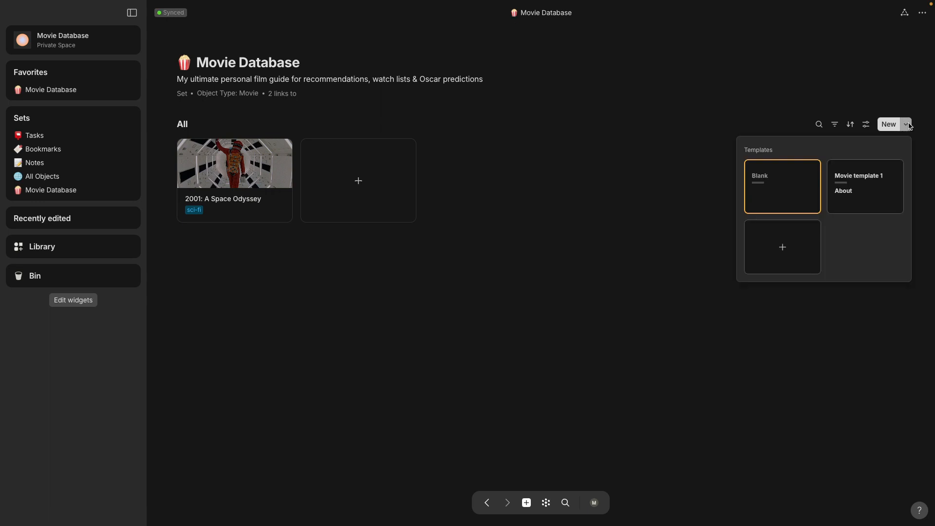
pyautogui.click(865, 186)
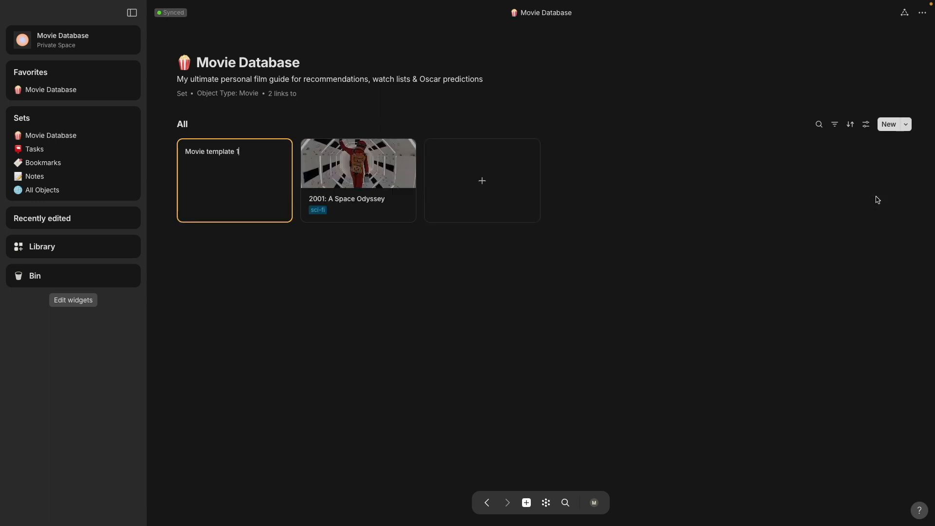
pyautogui.moveTo(823, 196)
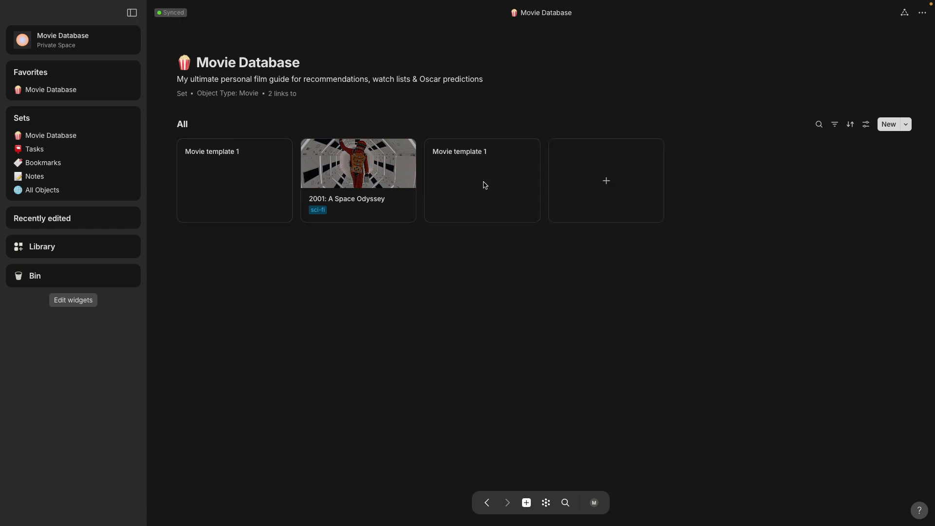
pyautogui.click(483, 181)
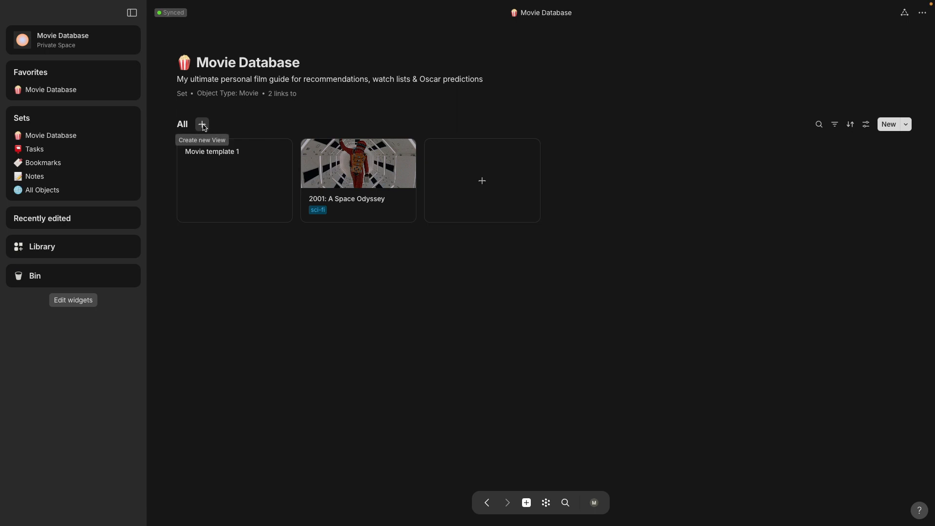
# Create a Grid view with Director, Rotten Tomatoes and Status columns, then return to All.
pyautogui.click(202, 124)
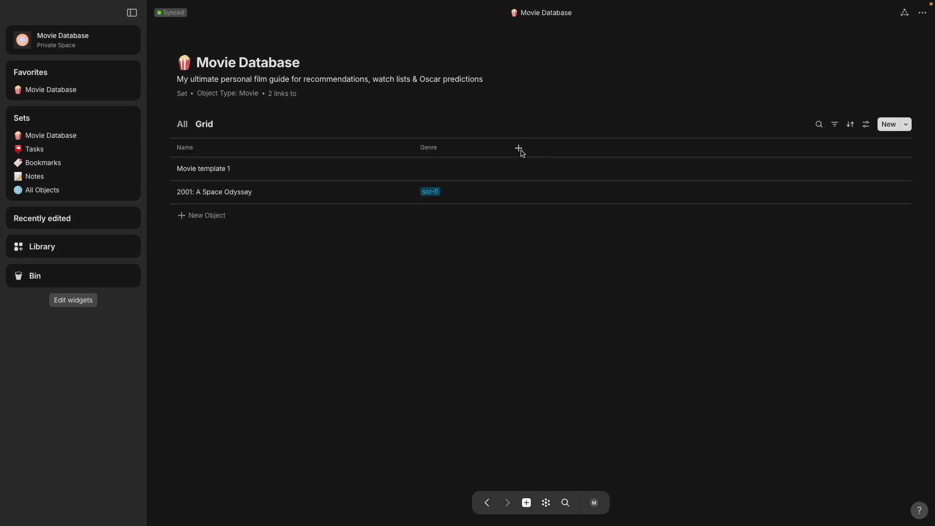
pyautogui.click(519, 149)
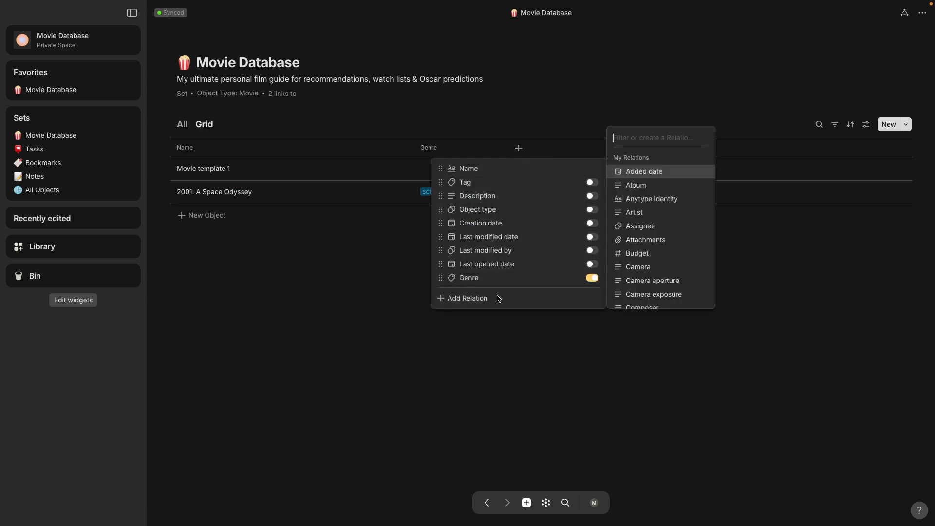
pyautogui.write('director')
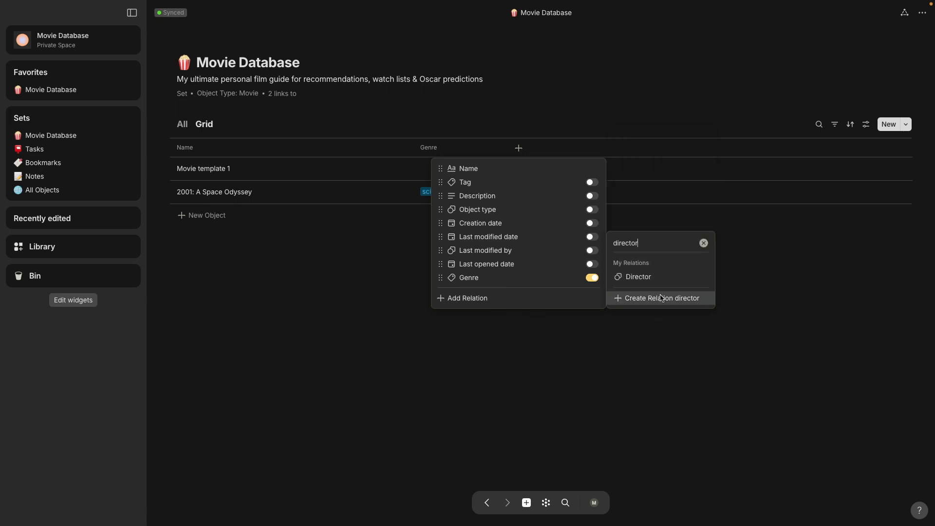
pyautogui.click(662, 298)
pyautogui.write('rating')
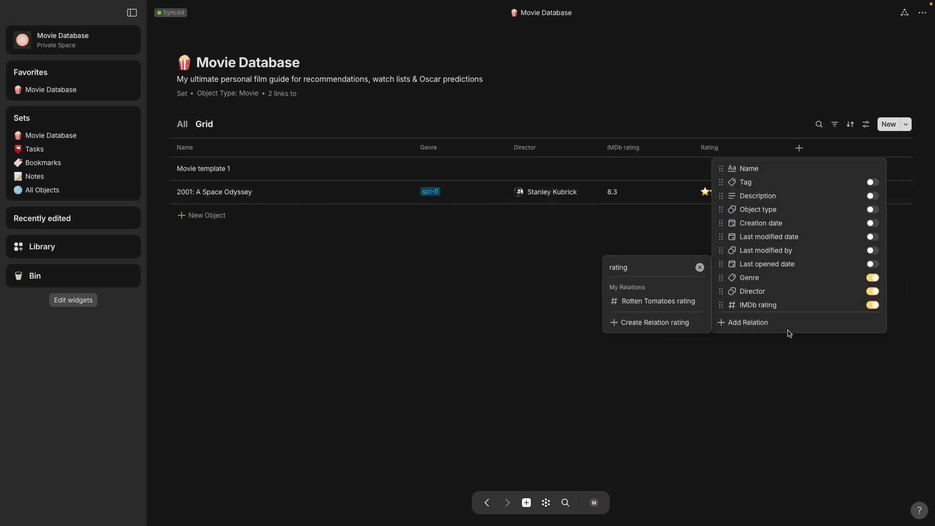
pyautogui.click(658, 301)
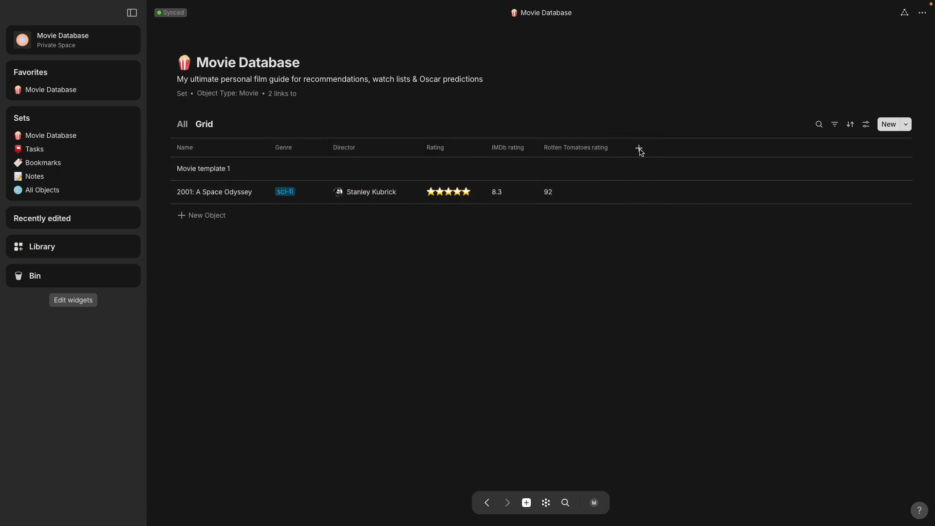
pyautogui.click(639, 148)
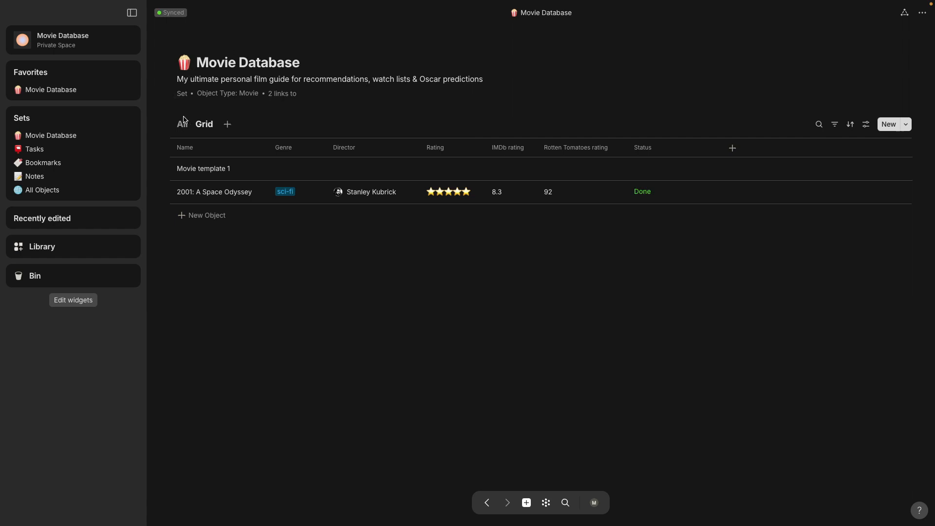
pyautogui.click(183, 123)
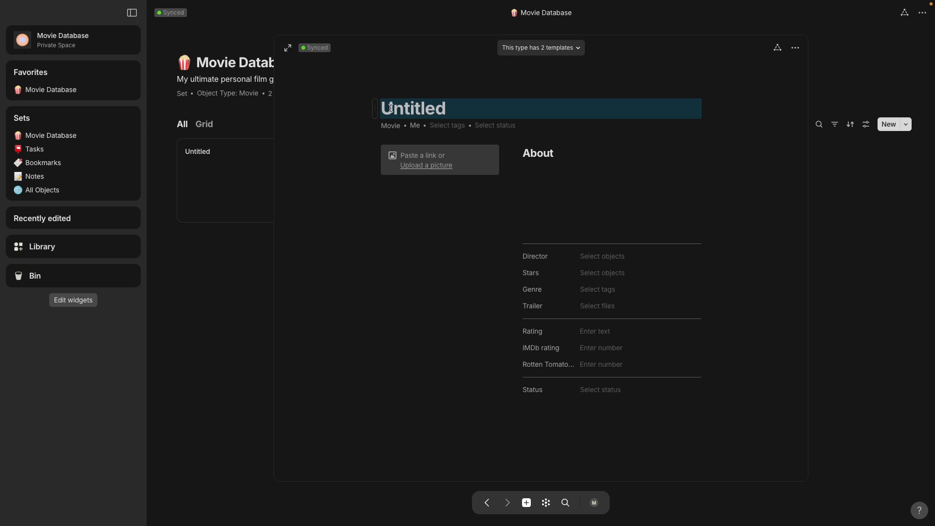
# Title the new movie Jurassic Park, create Steven Spielberg as its director and set its status.
pyautogui.write('J')
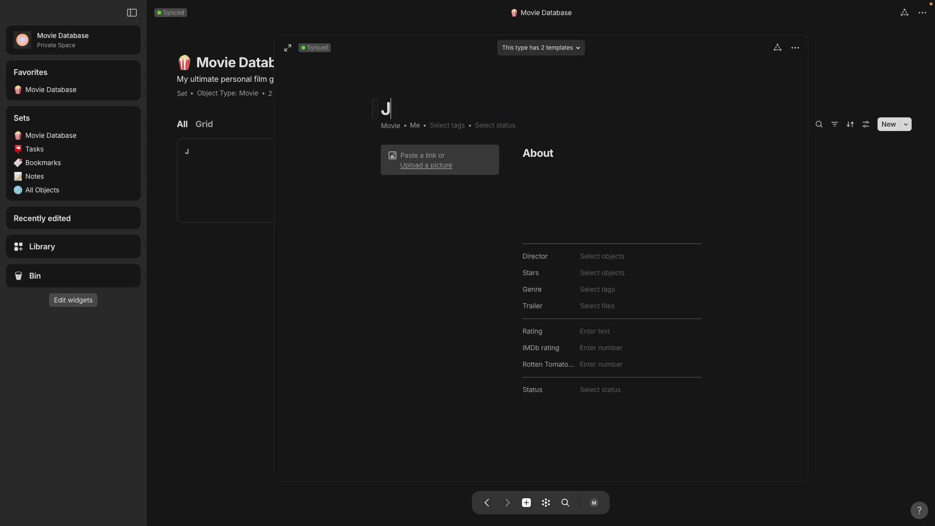
pyautogui.write('urassic Park')
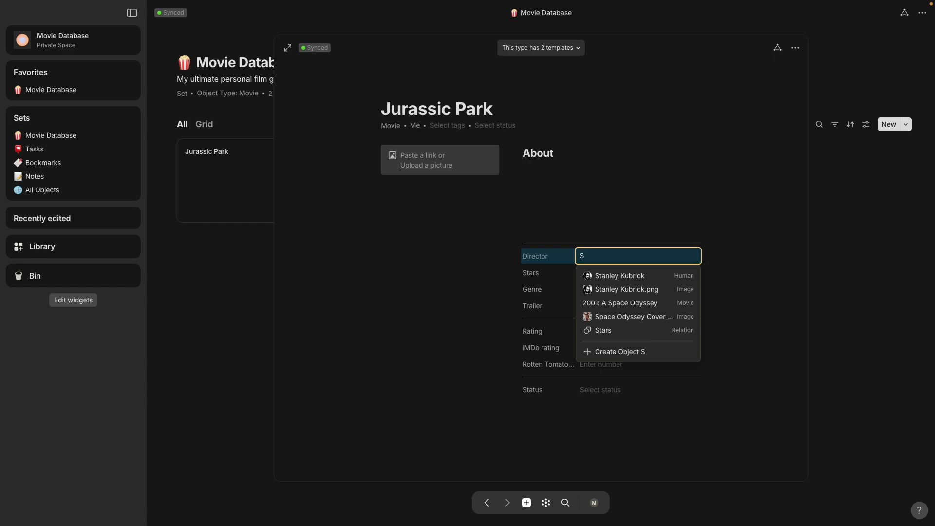
pyautogui.press('Backspace')
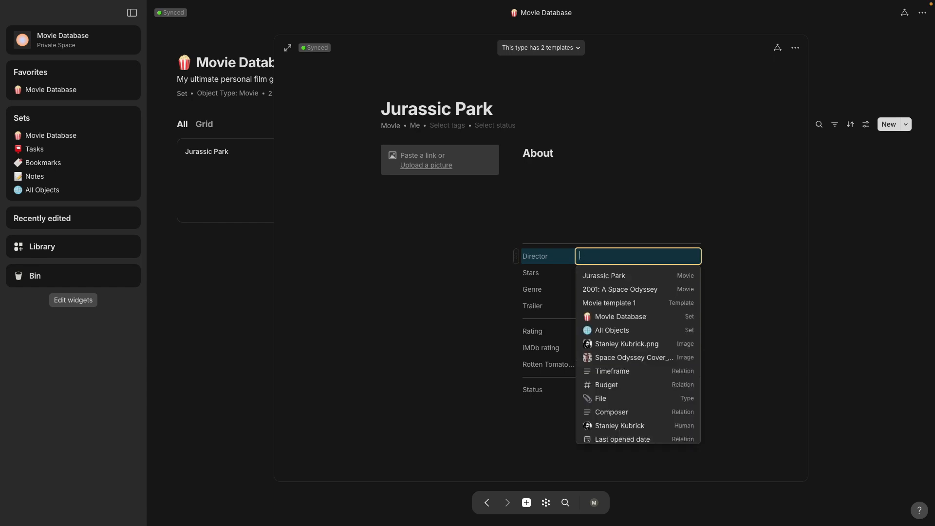
pyautogui.write('Steven Spielbe')
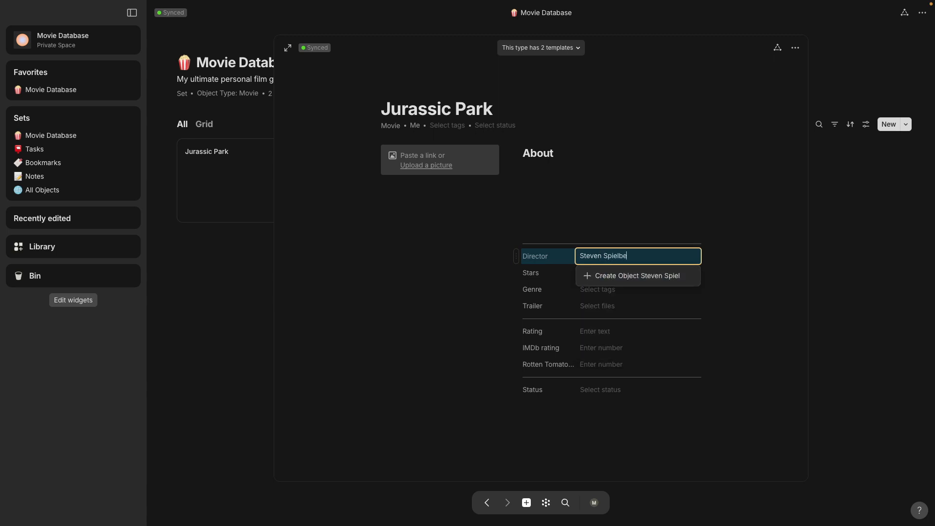
pyautogui.write('rg')
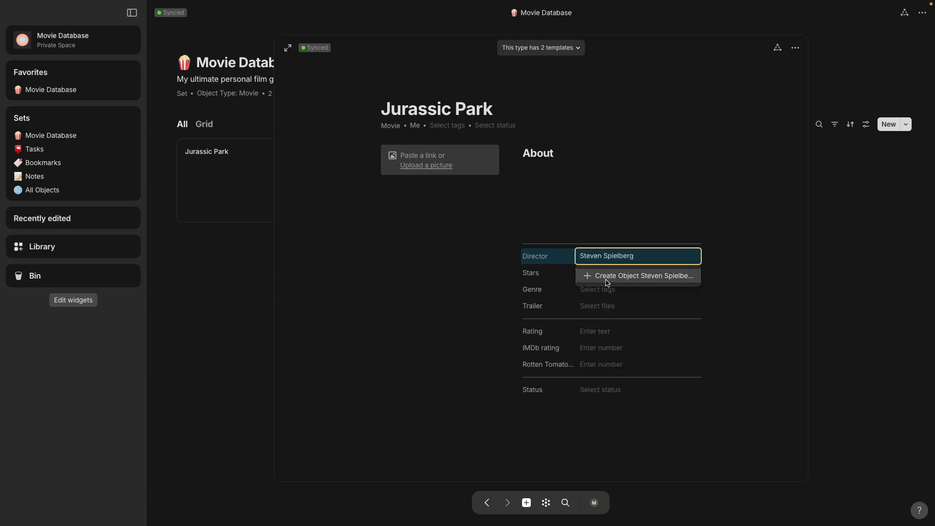
pyautogui.click(644, 276)
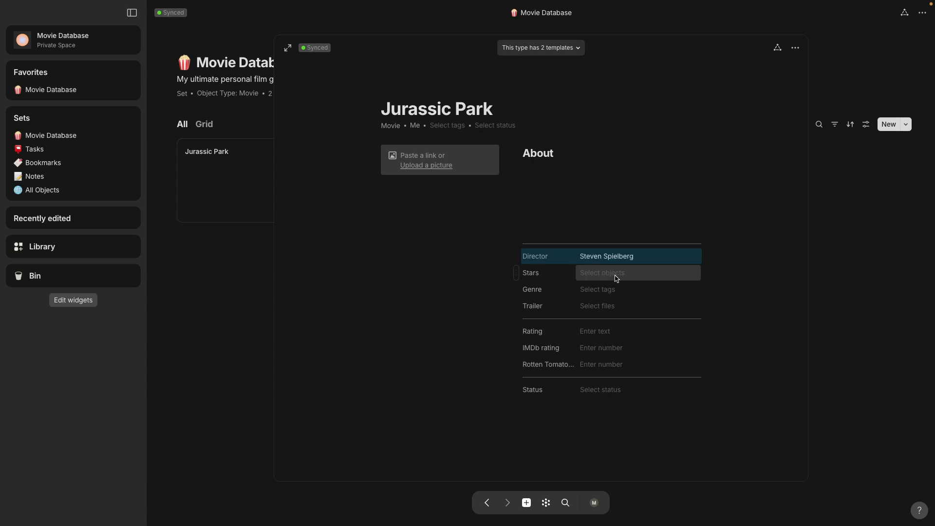
pyautogui.click(601, 390)
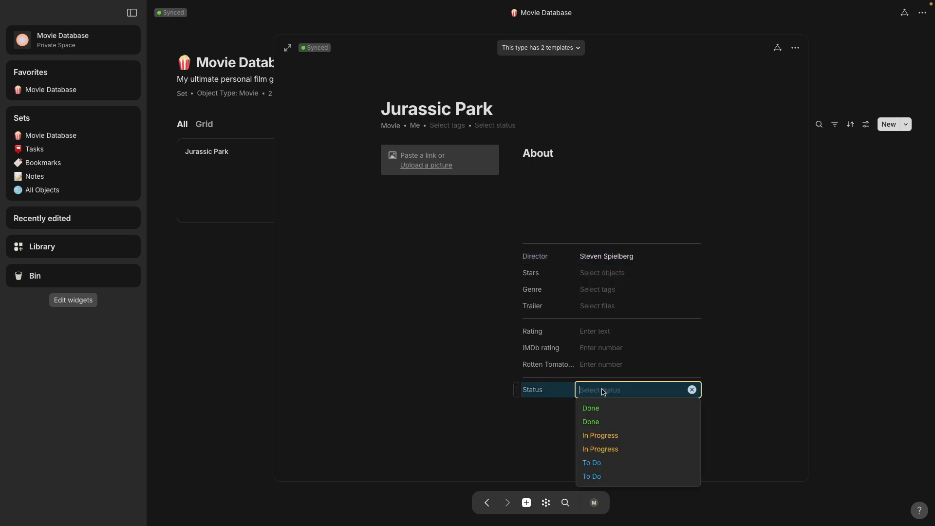
pyautogui.moveTo(609, 458)
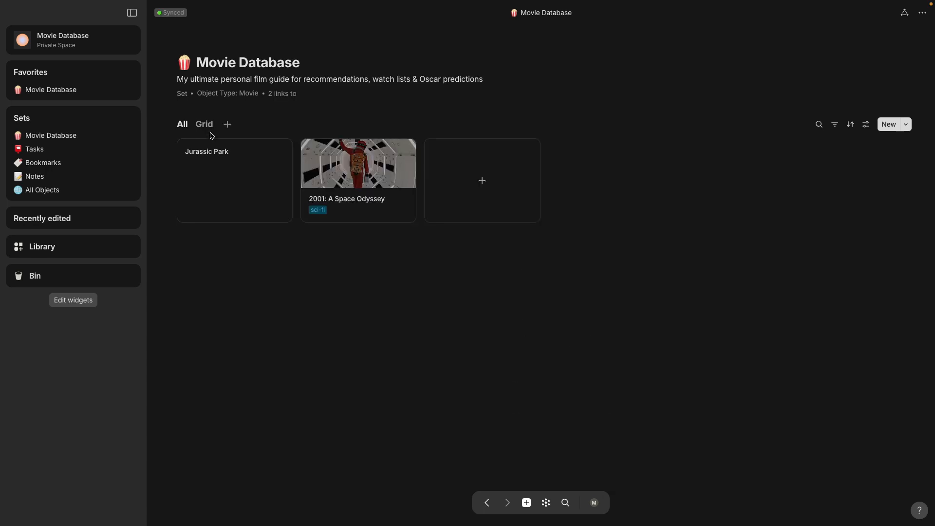
# In the Grid view add a Godzilla Minus One row with Takashi Yamazaki created as director.
pyautogui.click(204, 125)
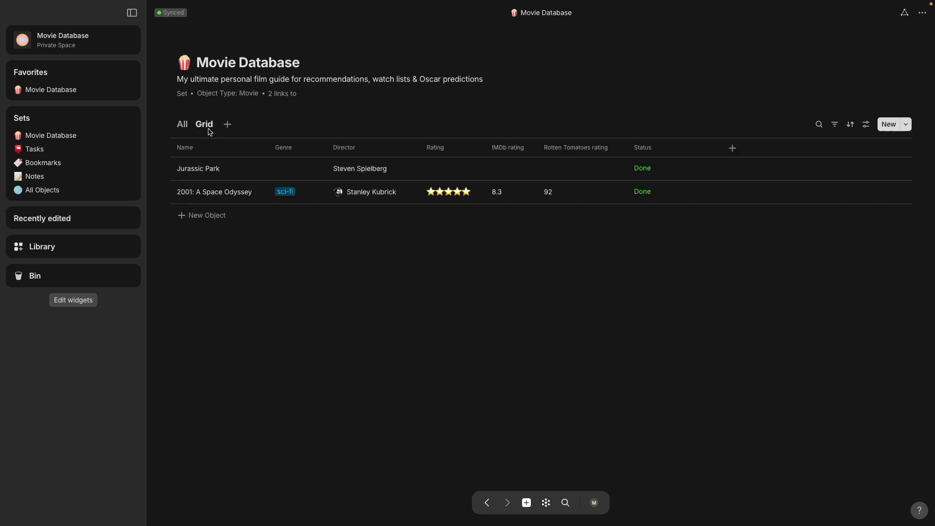
pyautogui.moveTo(285, 451)
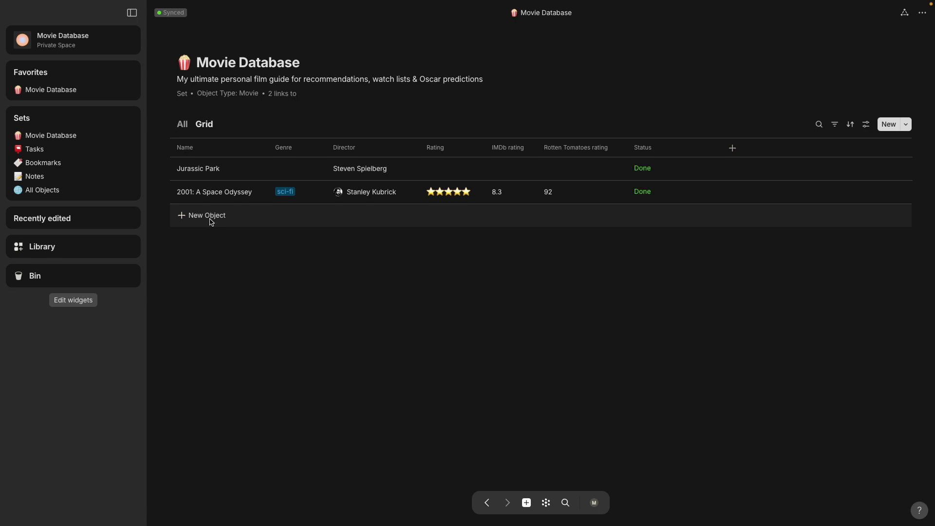
pyautogui.click(201, 215)
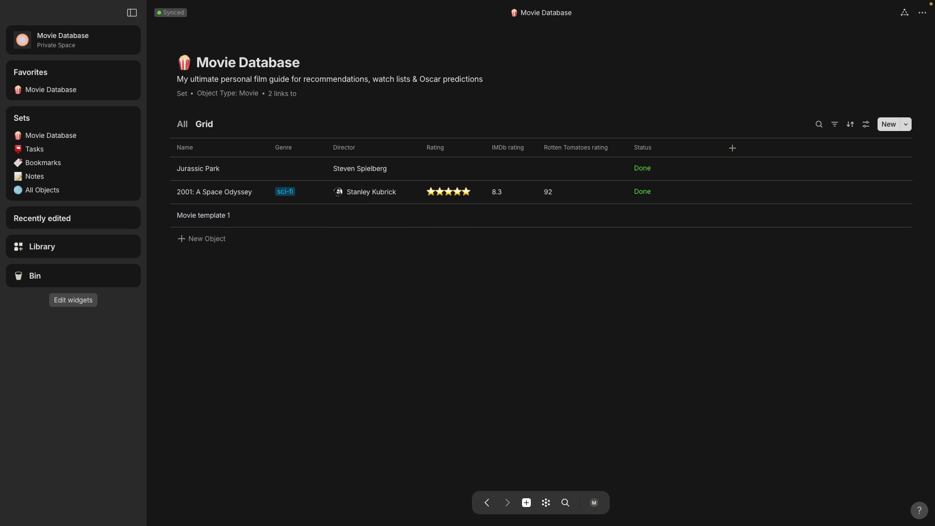
pyautogui.click(203, 215)
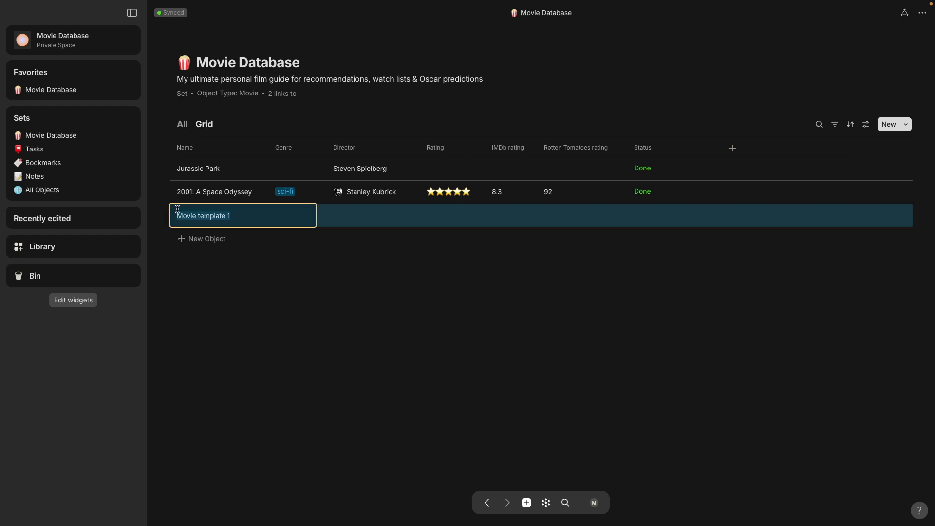
pyautogui.write('Godzilla Minus One')
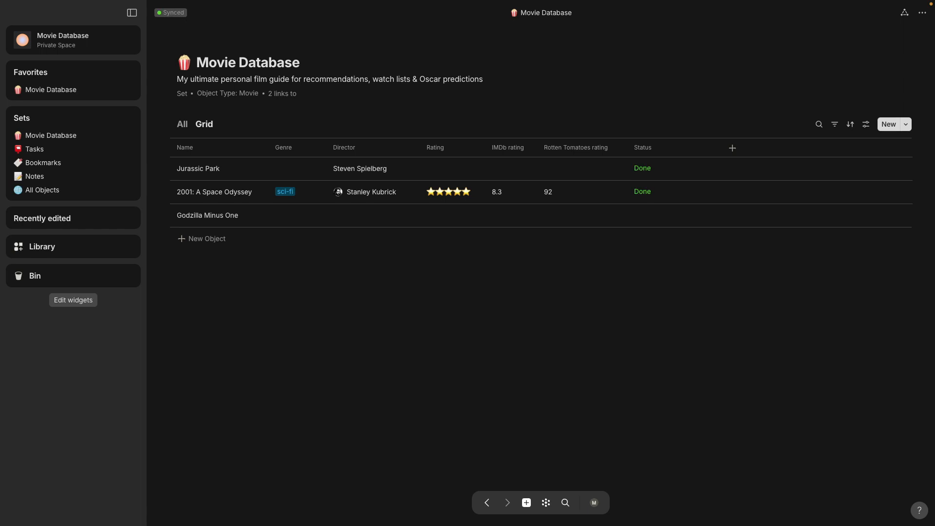
pyautogui.moveTo(342, 218)
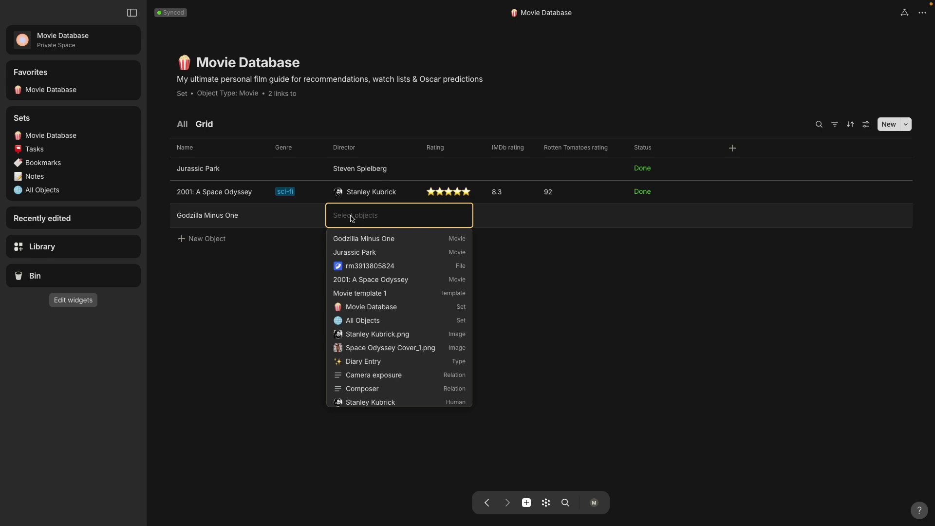
pyautogui.write('Takashi Yamazaki.')
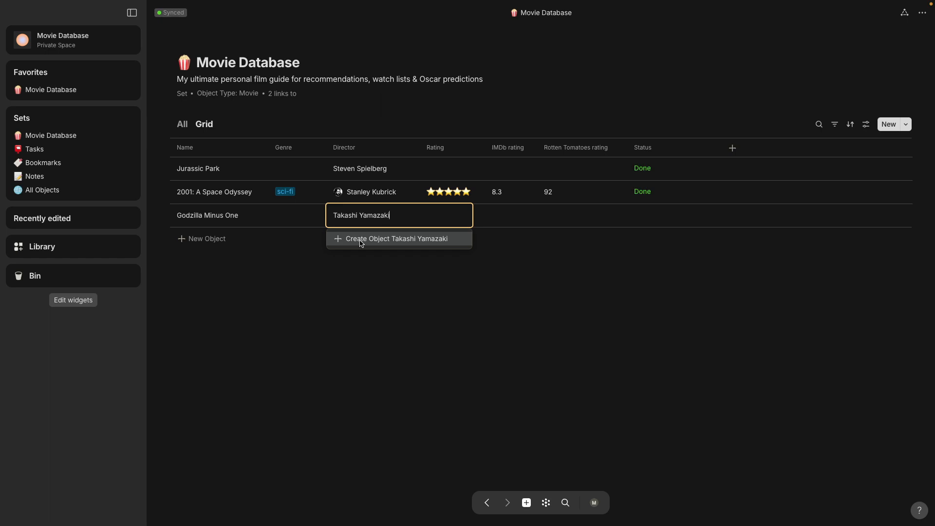
pyautogui.click(396, 239)
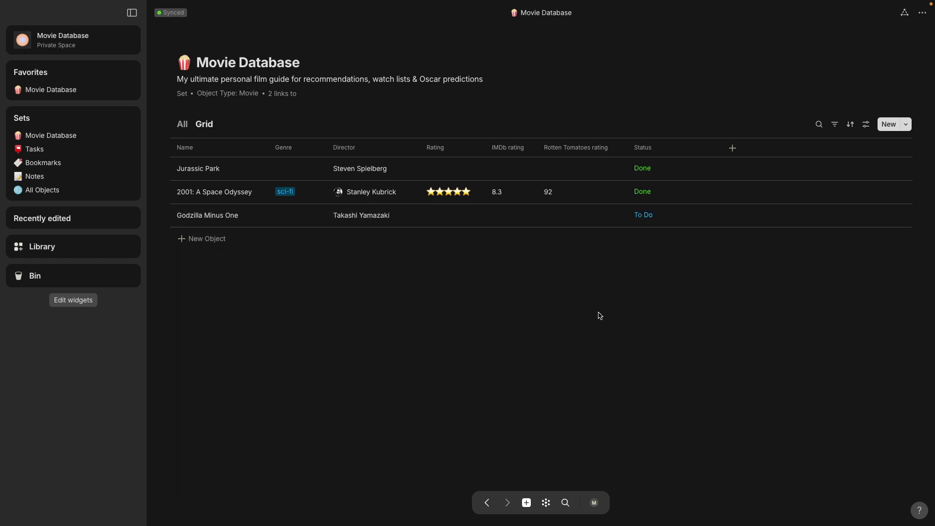
pyautogui.moveTo(598, 314)
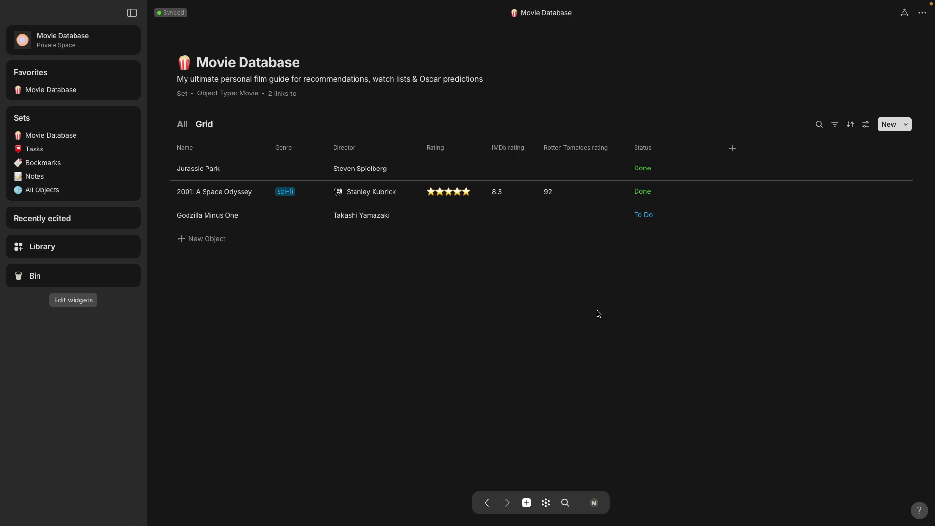
pyautogui.moveTo(228, 125)
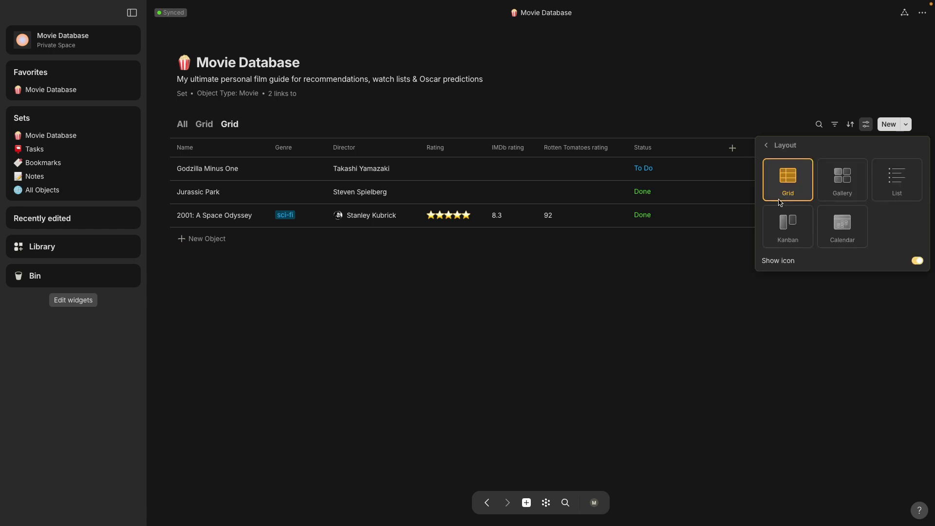
# Lay out the new view as a Kanban board grouped by Status.
pyautogui.click(787, 226)
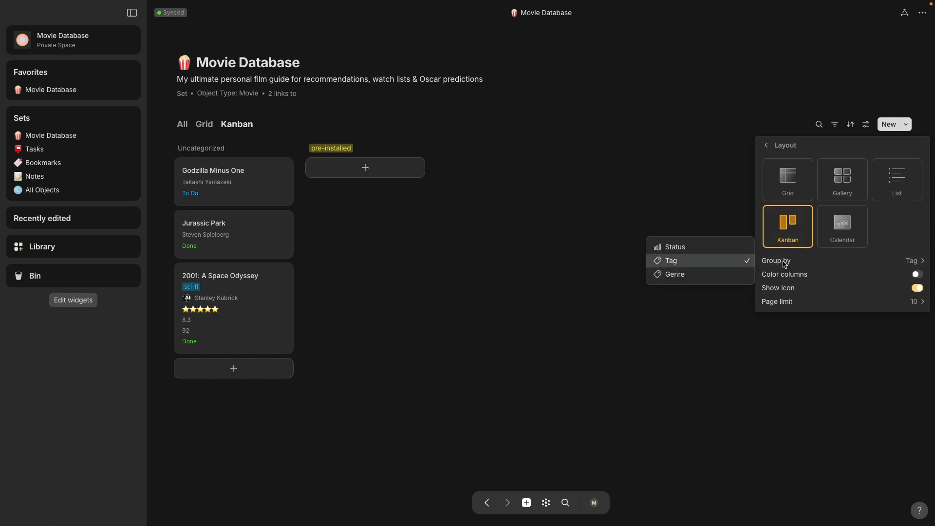
pyautogui.moveTo(682, 248)
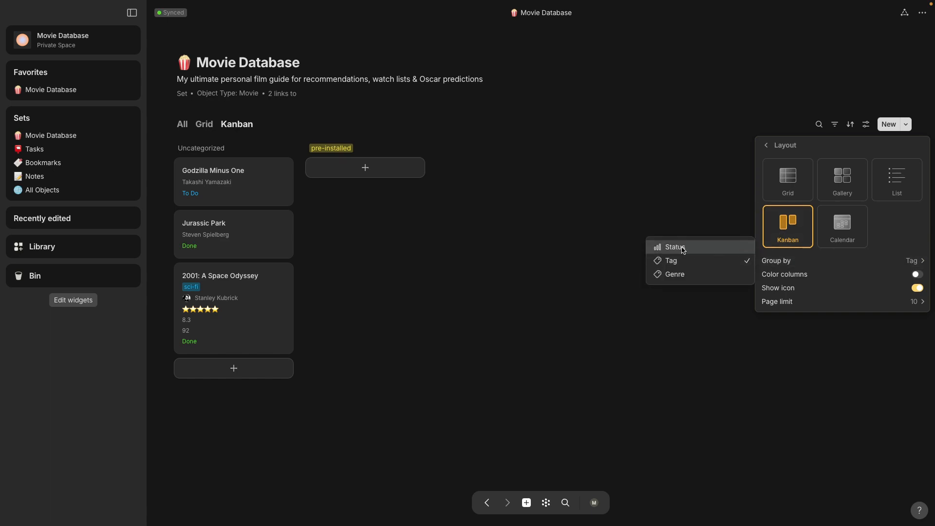
pyautogui.moveTo(725, 251)
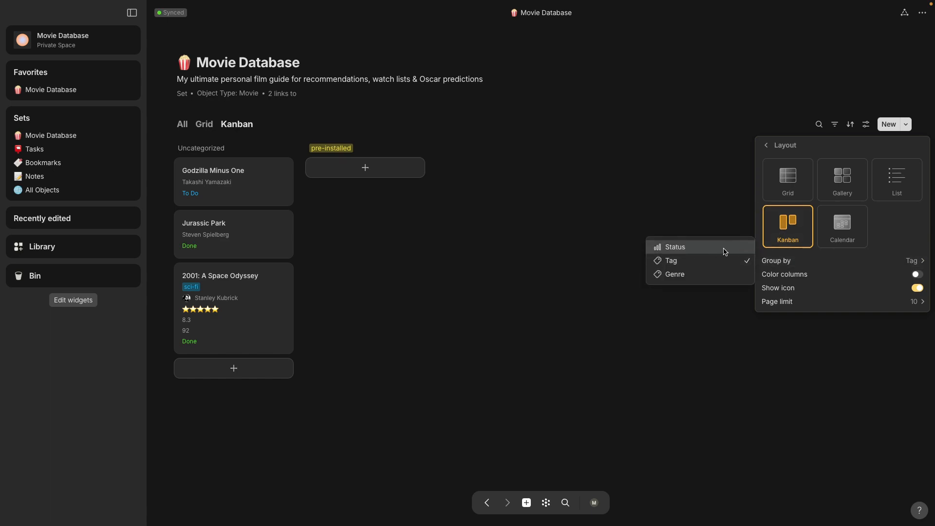
pyautogui.click(675, 247)
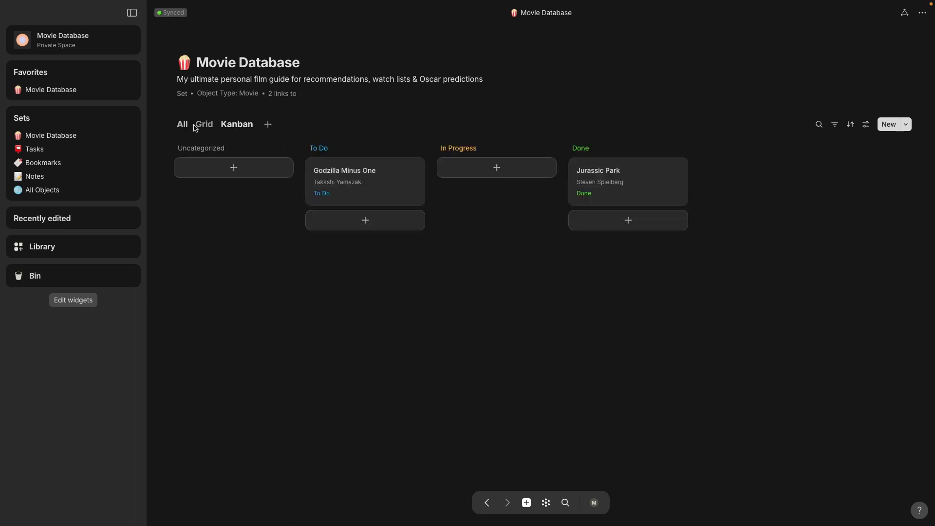
# Set 2001: A Space Odyssey's status to Done in the Grid view, then check the Kanban board.
pyautogui.click(204, 125)
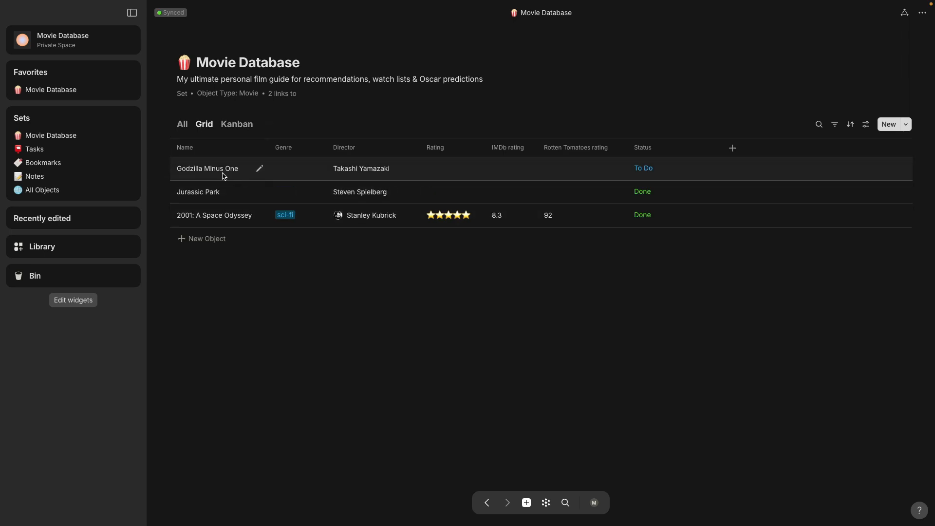
pyautogui.click(643, 215)
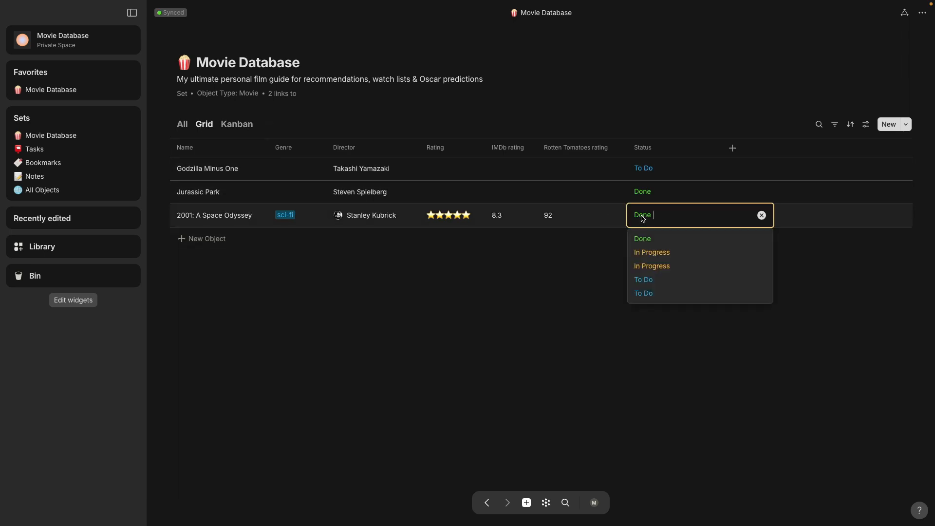
pyautogui.moveTo(656, 240)
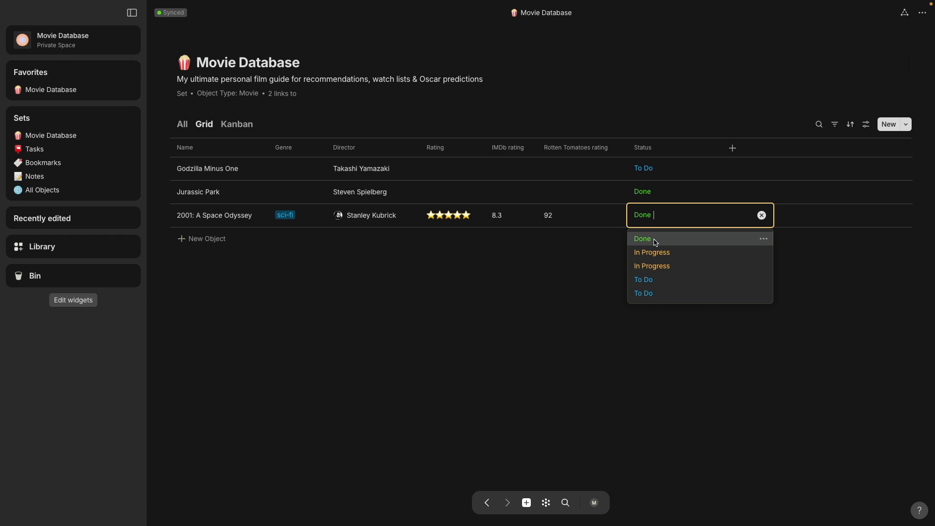
pyautogui.click(643, 239)
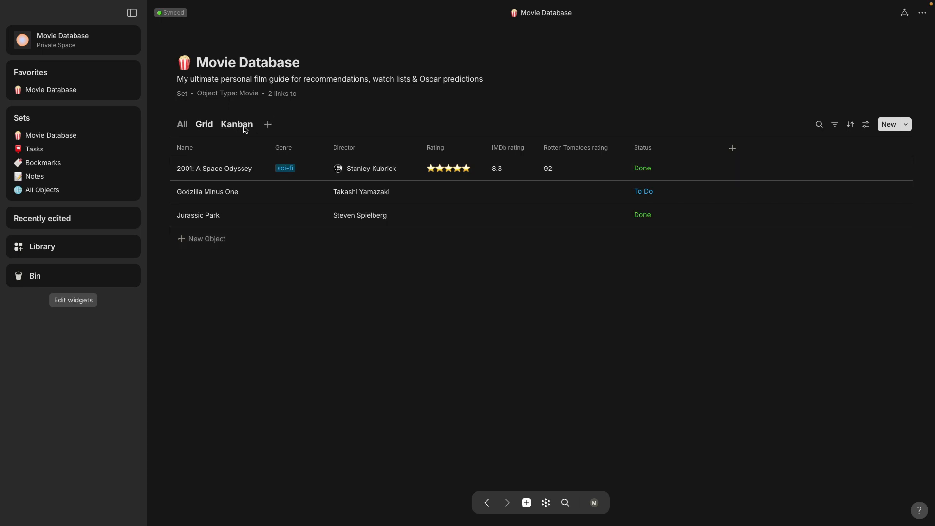
pyautogui.click(237, 125)
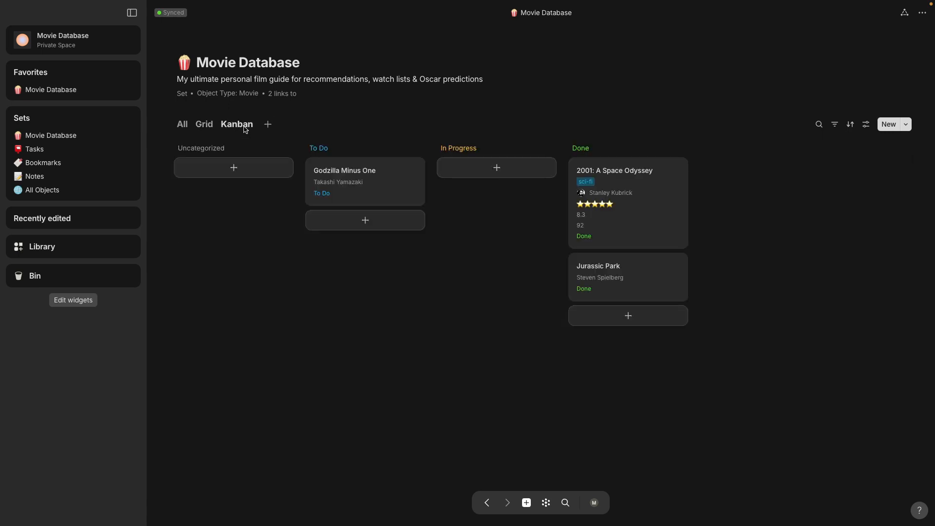